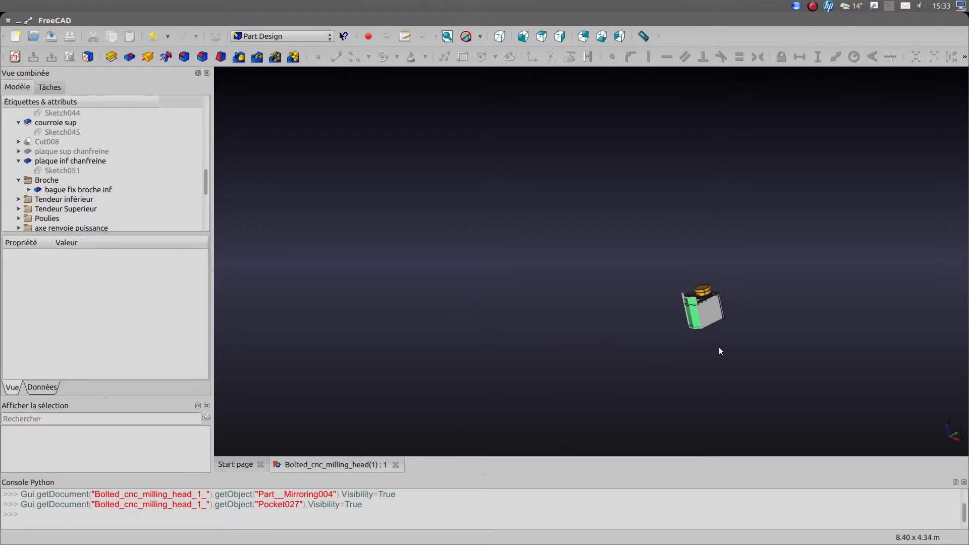
Show the whole milling head assembly in isometric view, fitted to the screen
{"action": "left_click", "coordinate": [500, 36]}
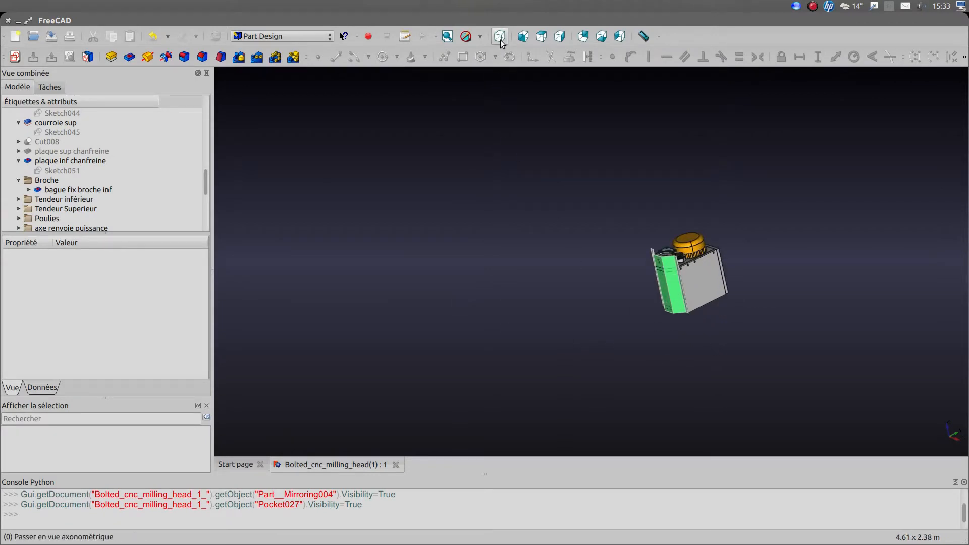
{"action": "left_click", "coordinate": [499, 37]}
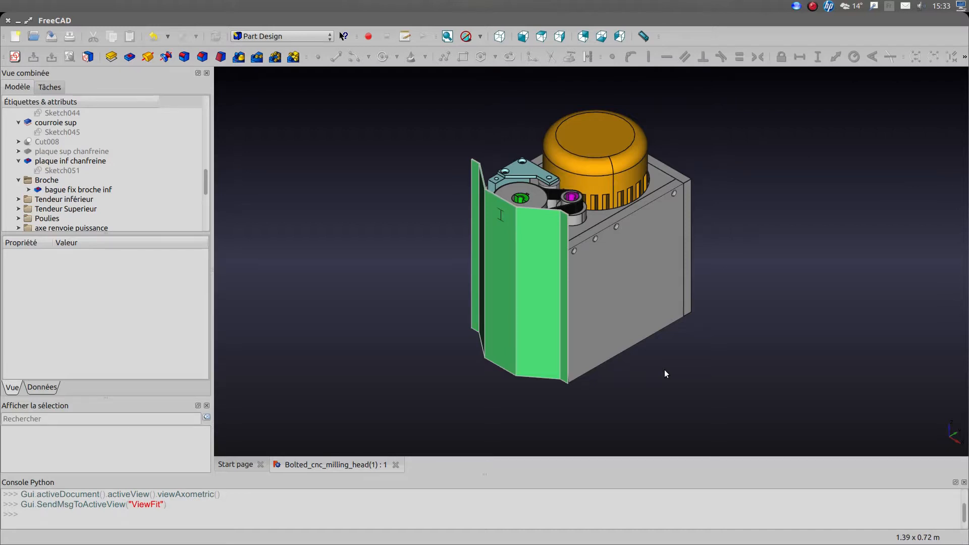
{"action": "mouse_move", "coordinate": [627, 386]}
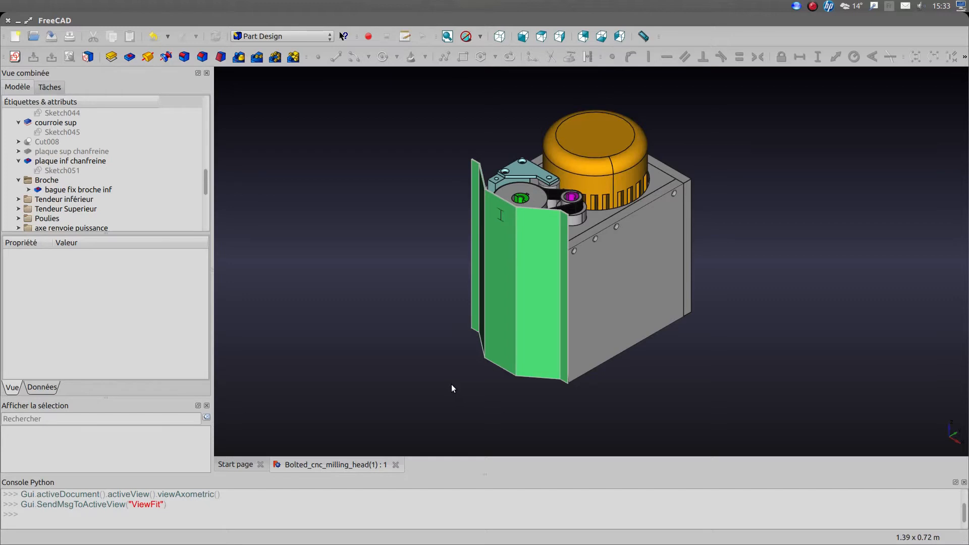
{"action": "mouse_move", "coordinate": [676, 346]}
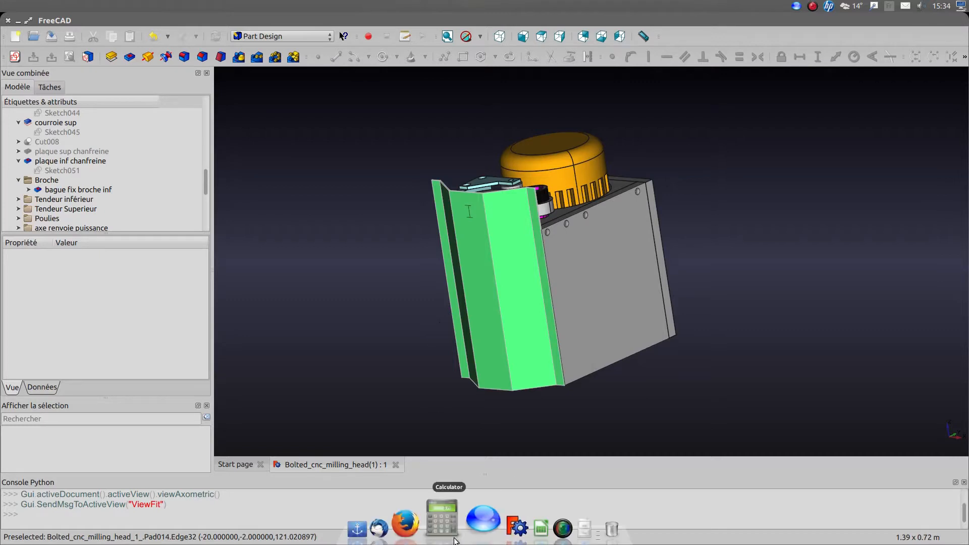
Bring Firefox forward and show the electric motor product page
{"action": "left_click", "coordinate": [405, 527]}
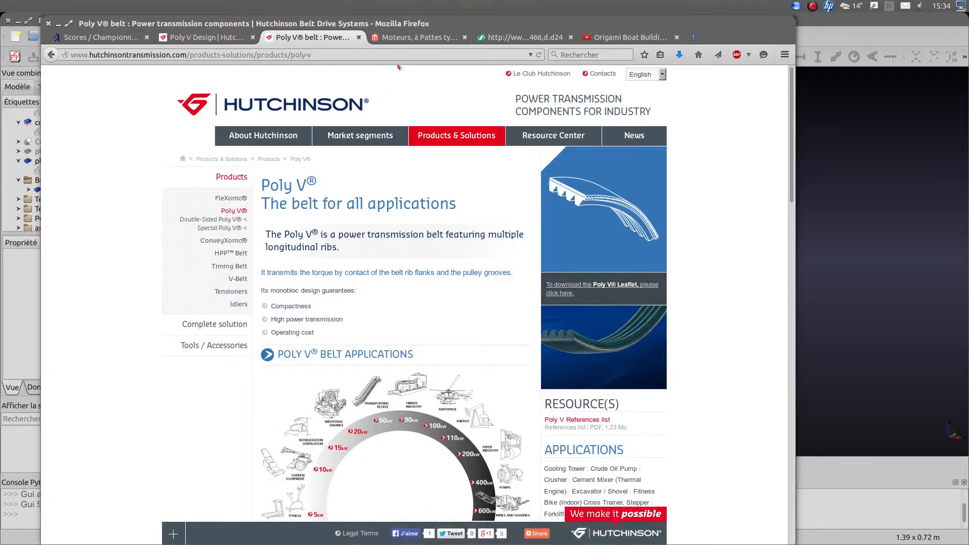
{"action": "left_click", "coordinate": [418, 37]}
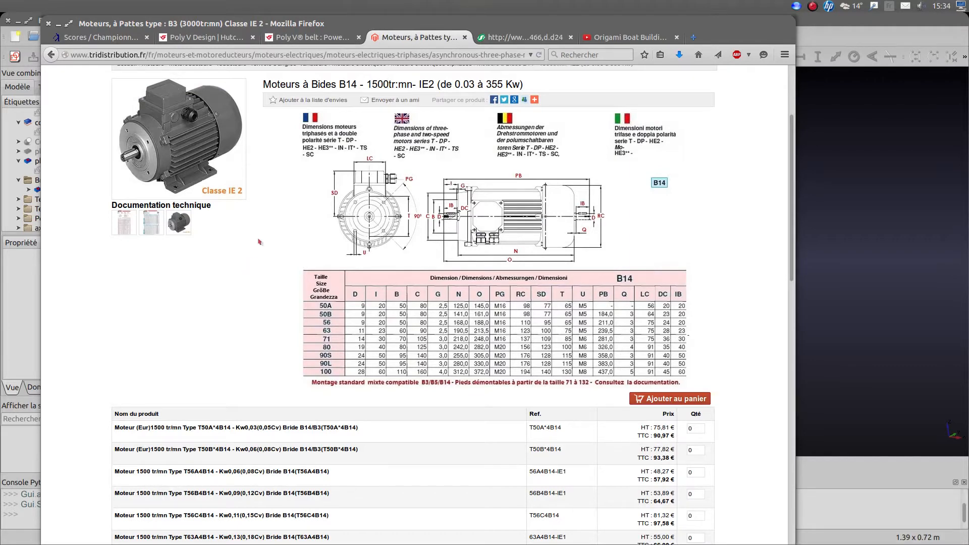
{"action": "mouse_move", "coordinate": [260, 116]}
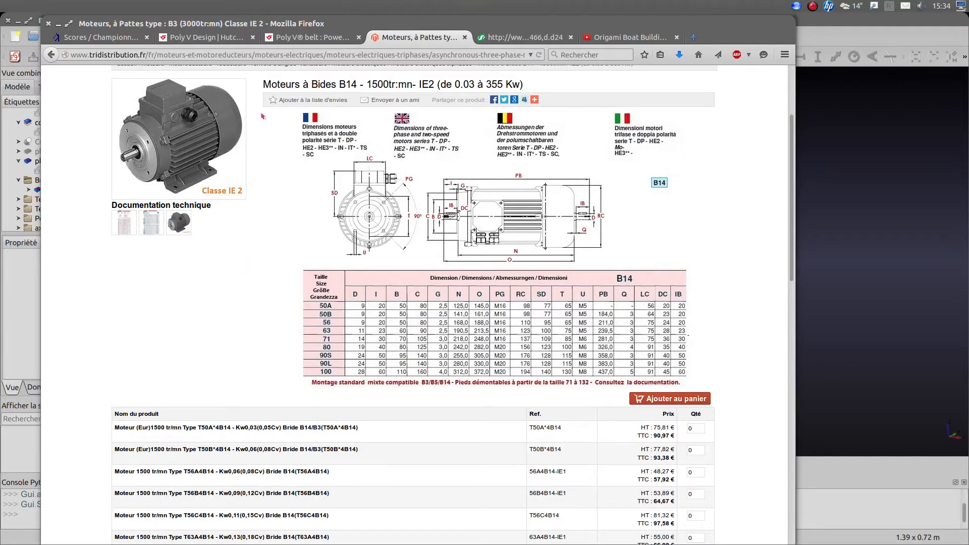
{"action": "mouse_move", "coordinate": [216, 238]}
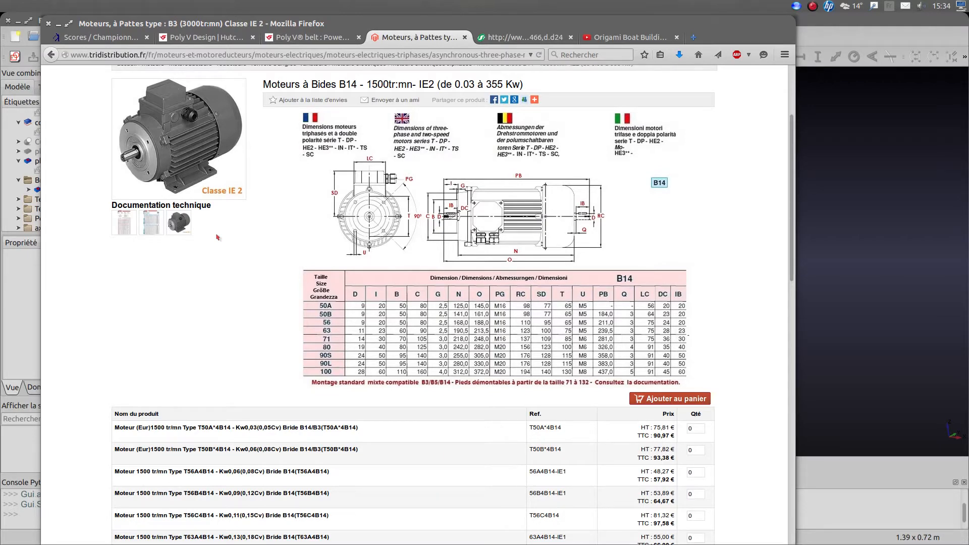
{"action": "mouse_move", "coordinate": [235, 225]}
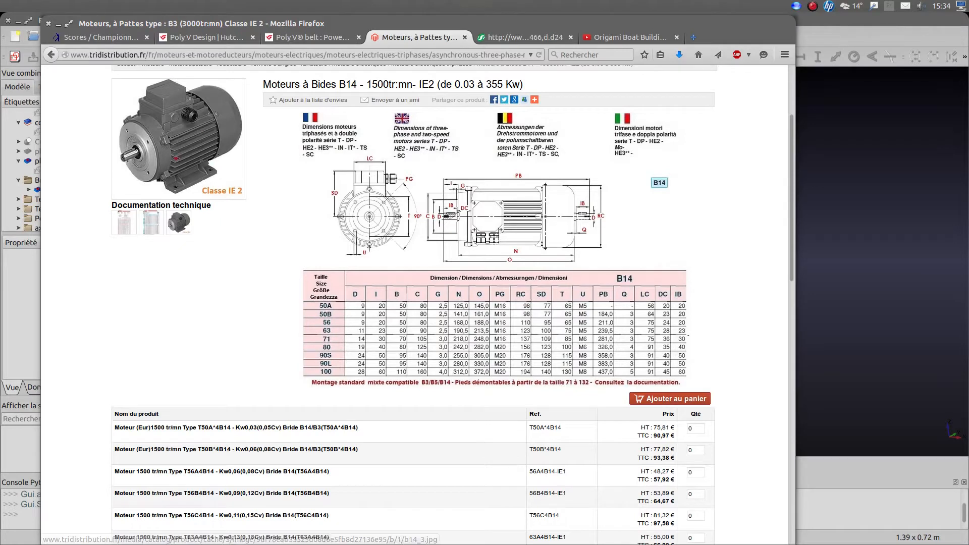
{"action": "mouse_move", "coordinate": [143, 145]}
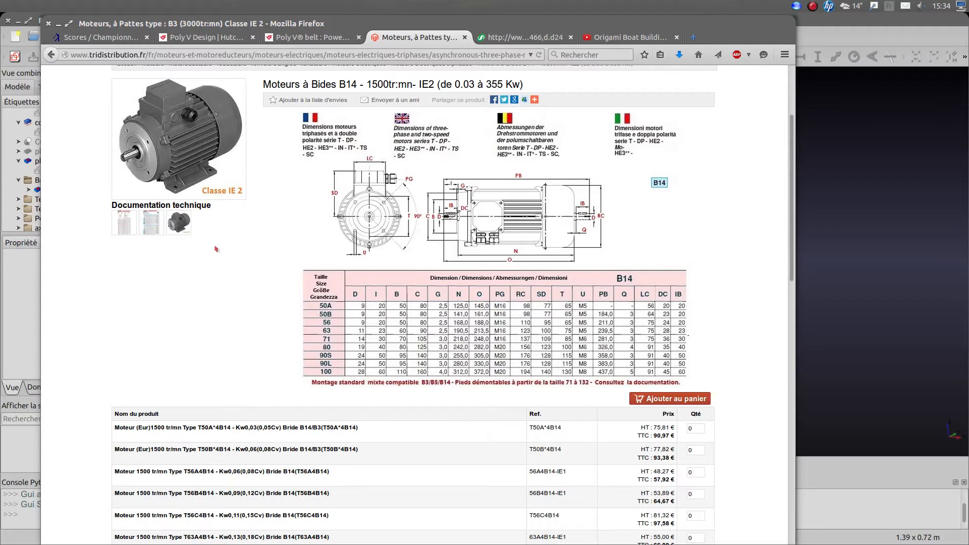
{"action": "mouse_move", "coordinate": [232, 254]}
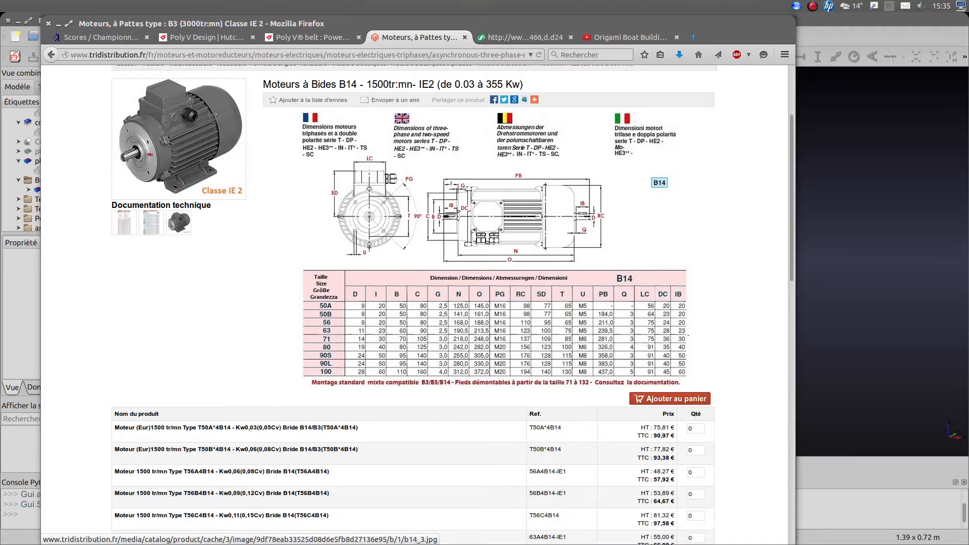
{"action": "mouse_move", "coordinate": [225, 266]}
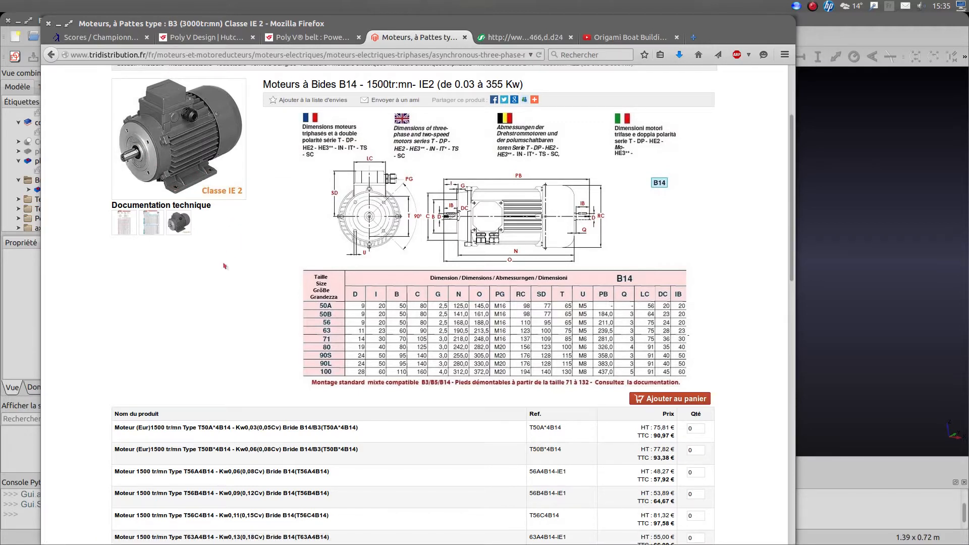
{"action": "mouse_move", "coordinate": [237, 238]}
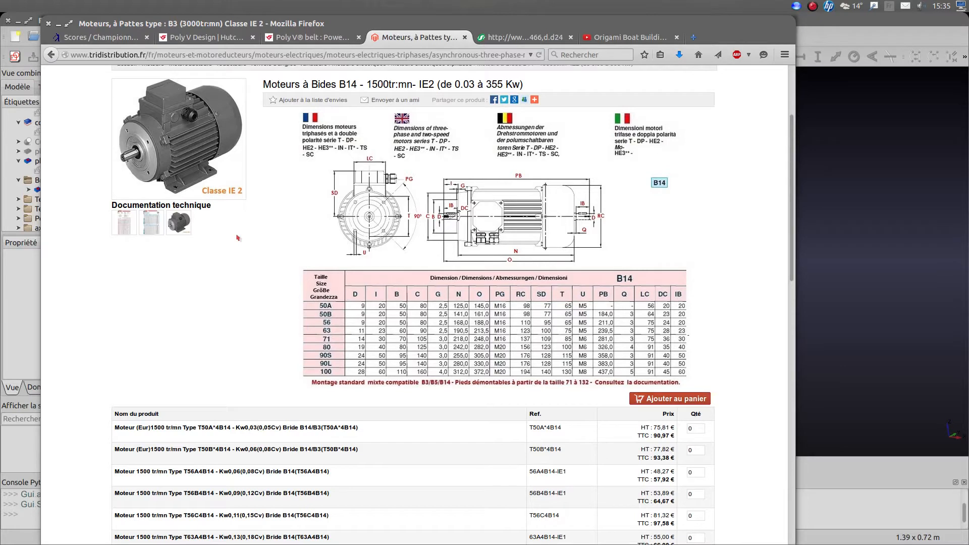
{"action": "mouse_move", "coordinate": [241, 259]}
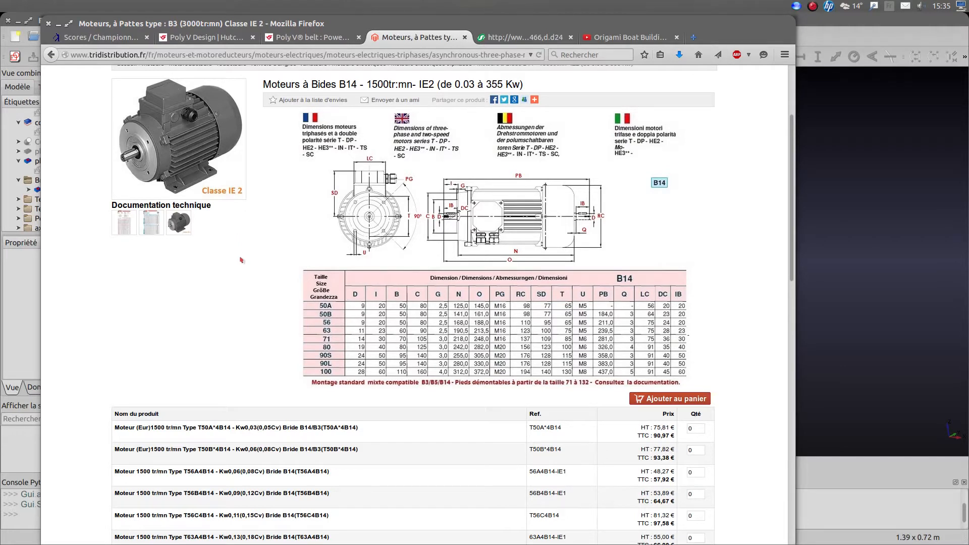
{"action": "mouse_move", "coordinate": [234, 299]}
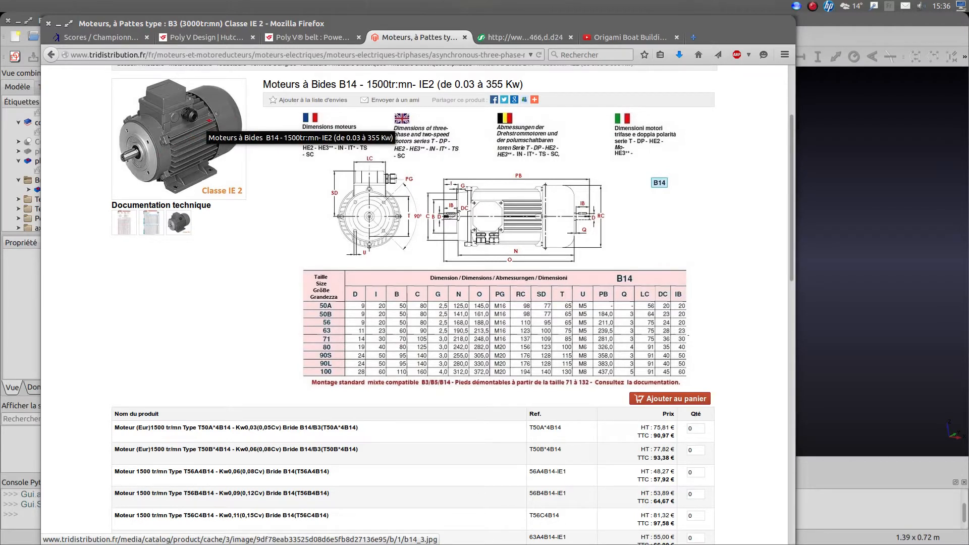
{"action": "mouse_move", "coordinate": [379, 90]}
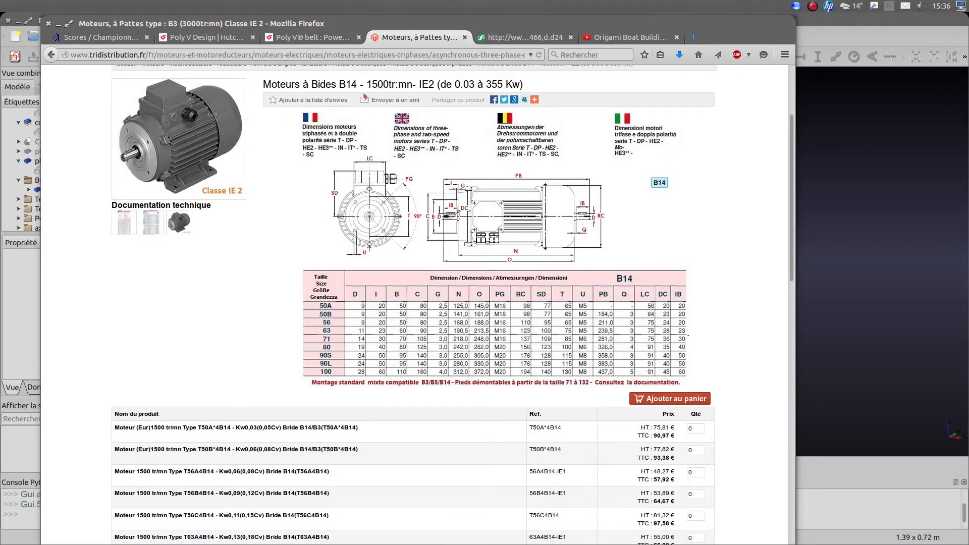
{"action": "mouse_move", "coordinate": [186, 143]}
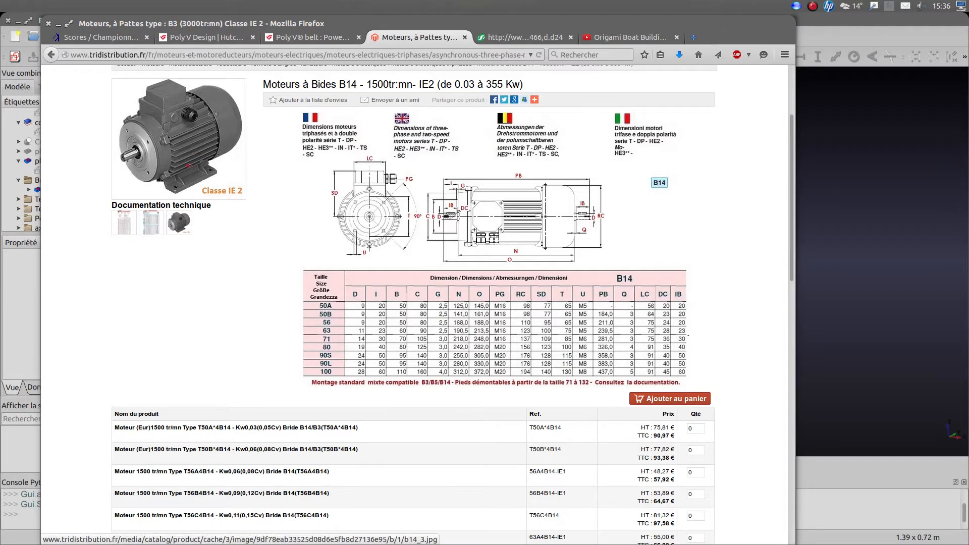
{"action": "mouse_move", "coordinate": [279, 164]}
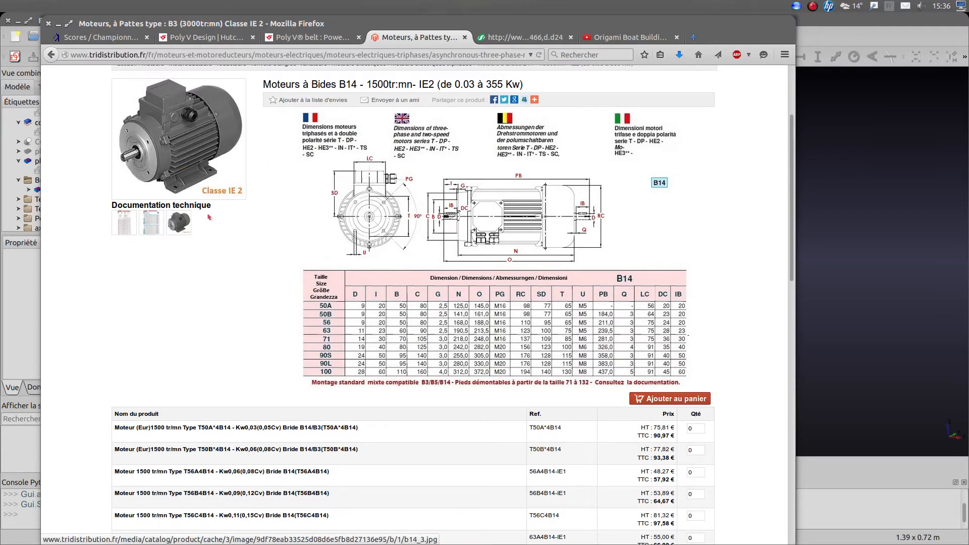
{"action": "mouse_move", "coordinate": [213, 299]}
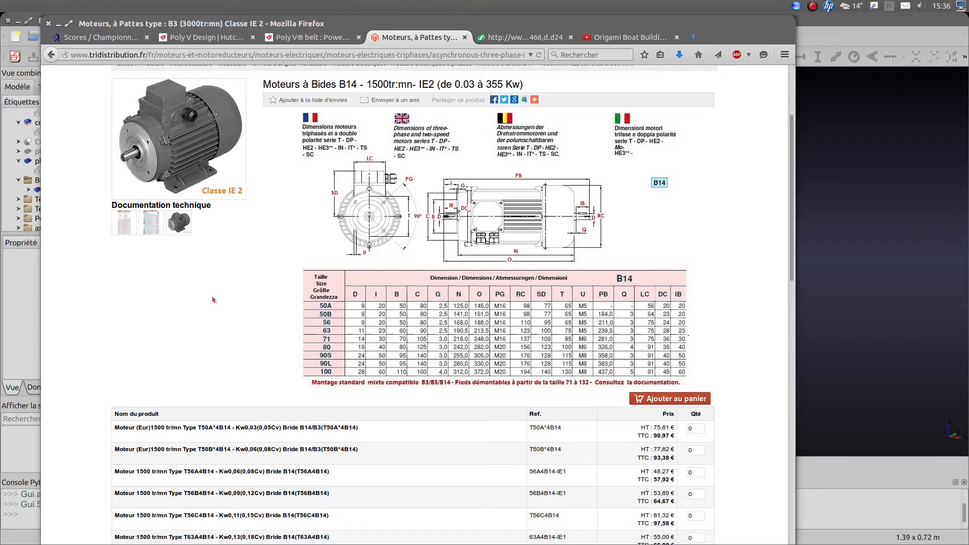
{"action": "mouse_move", "coordinate": [216, 309]}
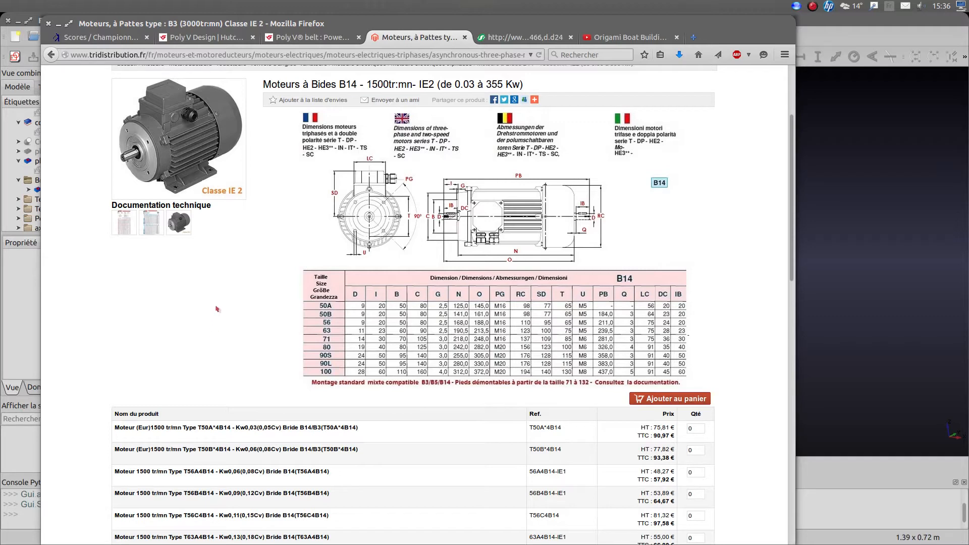
{"action": "mouse_move", "coordinate": [408, 155]}
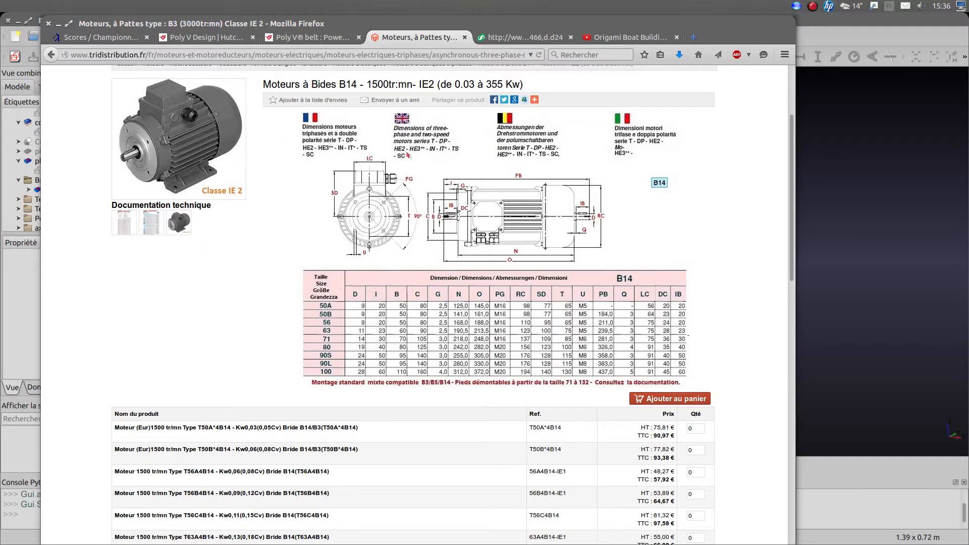
{"action": "left_click", "coordinate": [524, 38]}
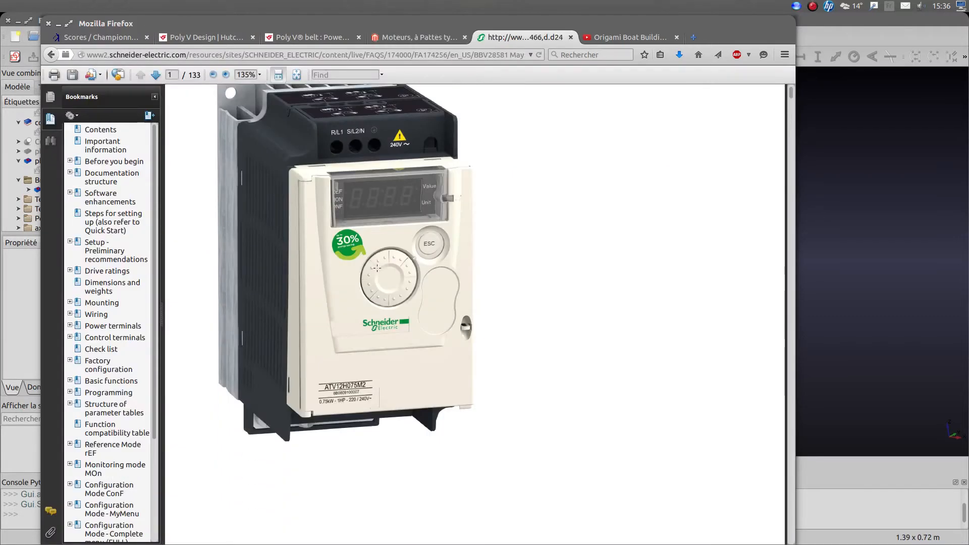
{"action": "scroll", "scroll_direction": "up", "scroll_amount": 3}
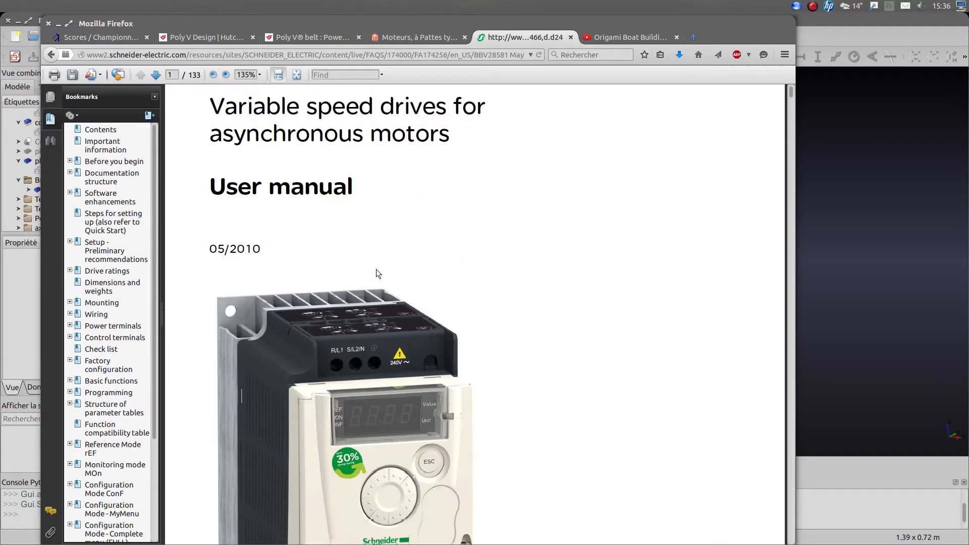
{"action": "scroll", "scroll_direction": "down", "scroll_amount": 3}
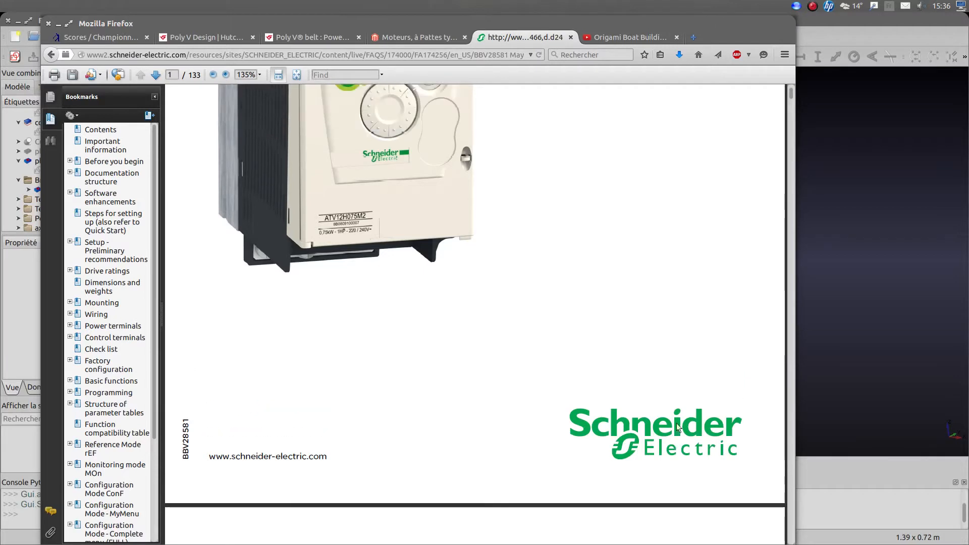
{"action": "scroll", "scroll_direction": "up", "scroll_amount": 3}
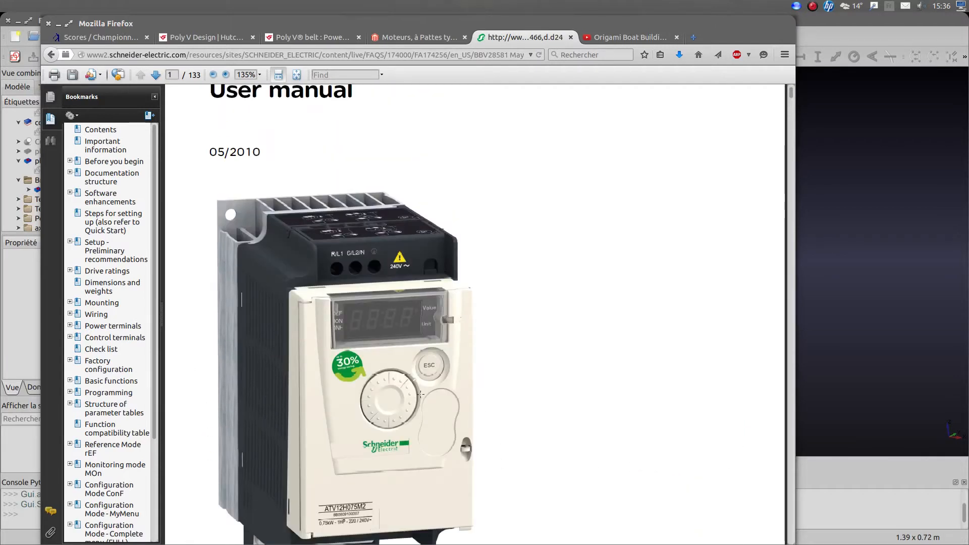
{"action": "scroll", "scroll_direction": "up", "scroll_amount": 3}
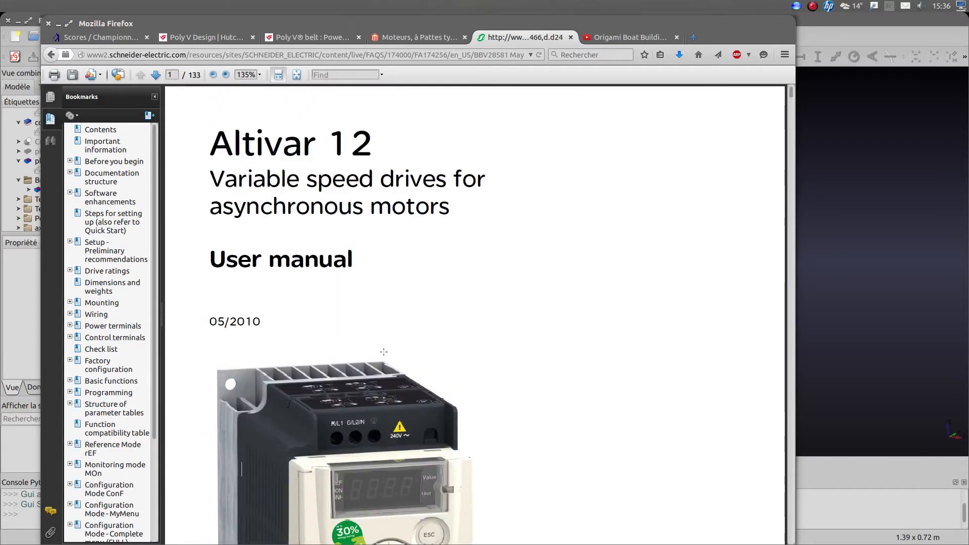
{"action": "scroll", "scroll_direction": "down", "scroll_amount": 3}
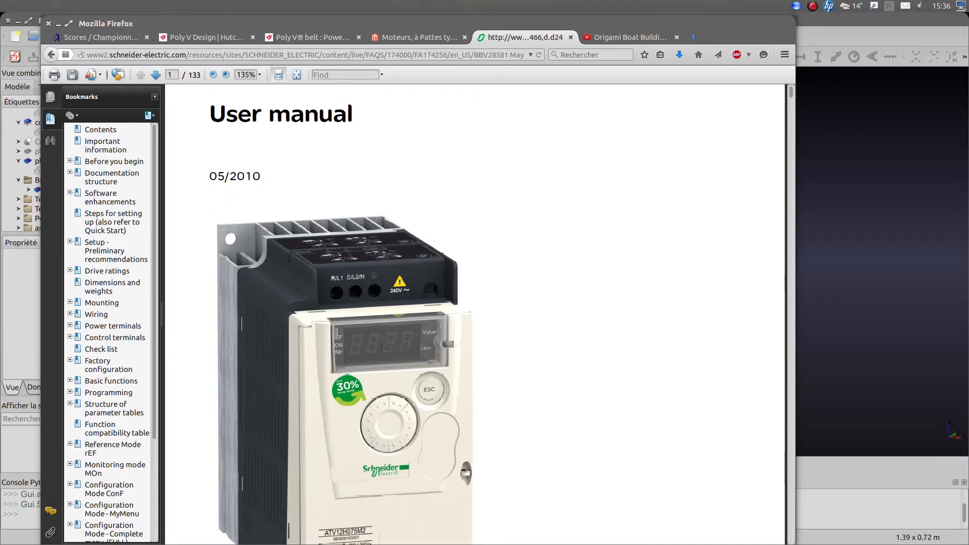
{"action": "scroll", "scroll_direction": "down", "scroll_amount": 3}
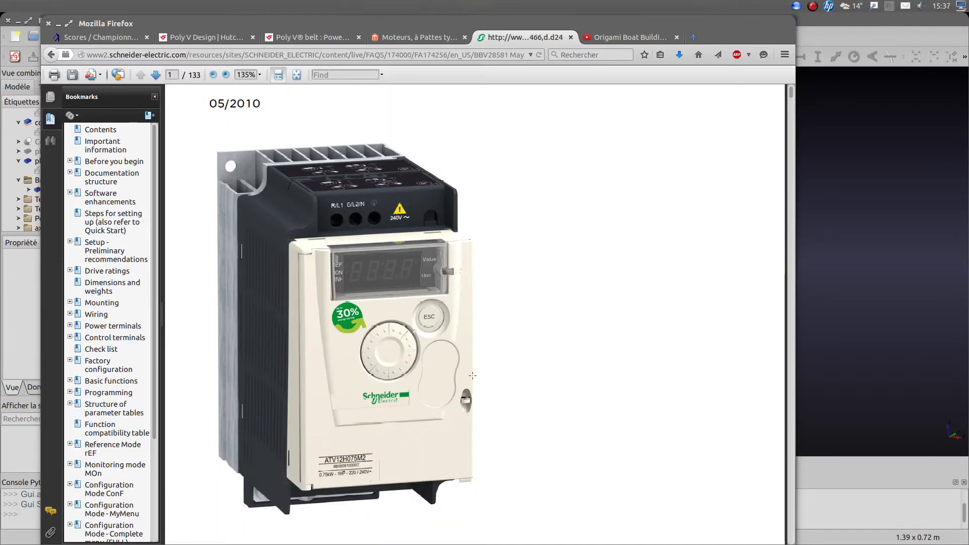
{"action": "scroll", "scroll_direction": "up", "scroll_amount": 3}
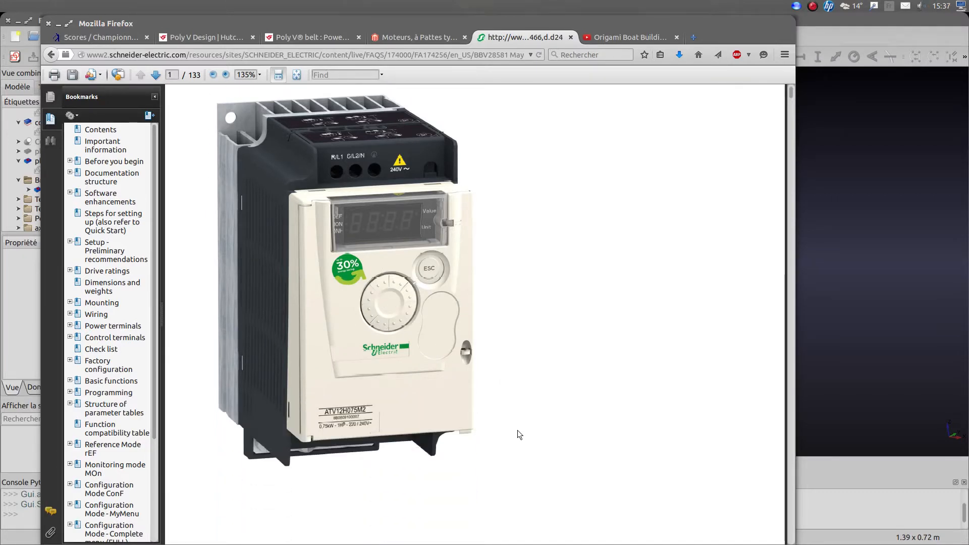
{"action": "scroll", "scroll_direction": "up", "scroll_amount": 3}
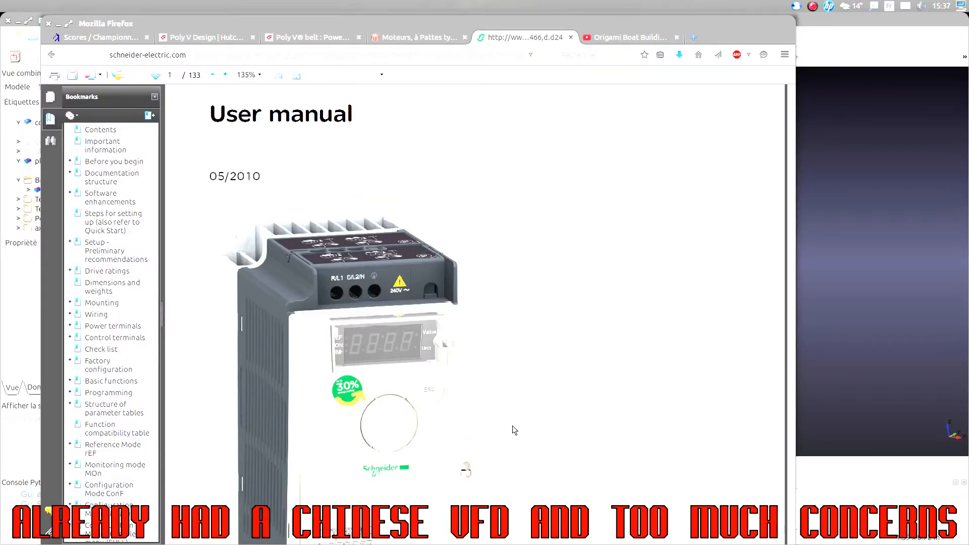
{"action": "scroll", "scroll_direction": "up", "scroll_amount": 3}
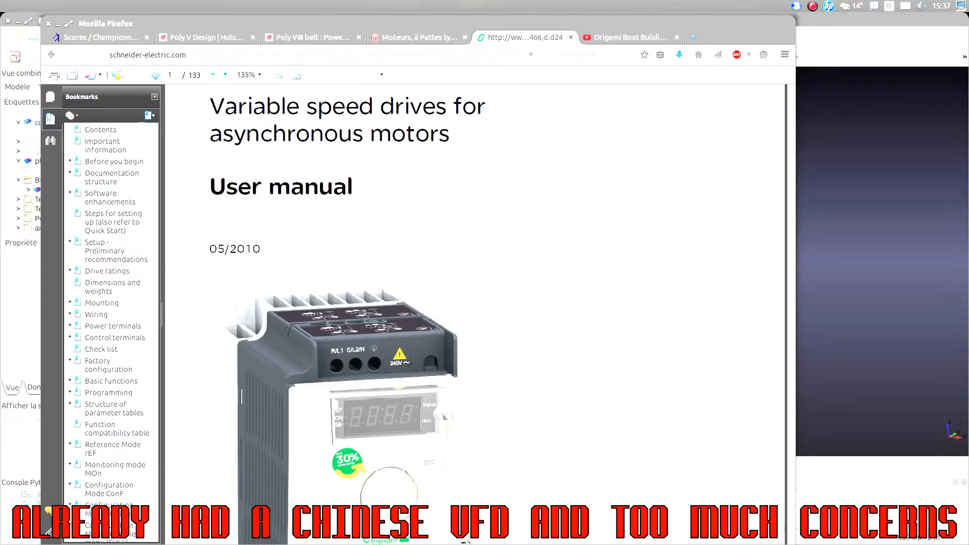
{"action": "mouse_move", "coordinate": [521, 304]}
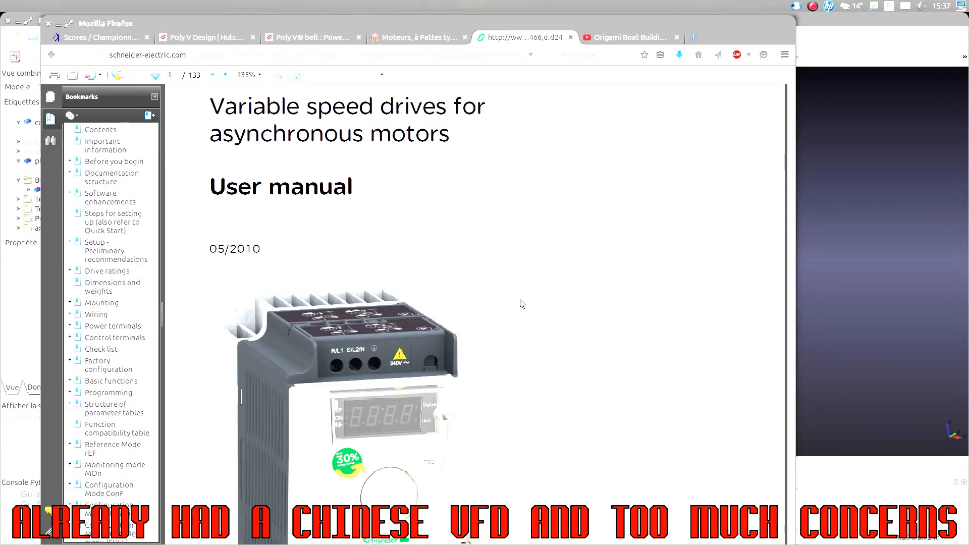
{"action": "scroll", "scroll_direction": "down", "scroll_amount": 3}
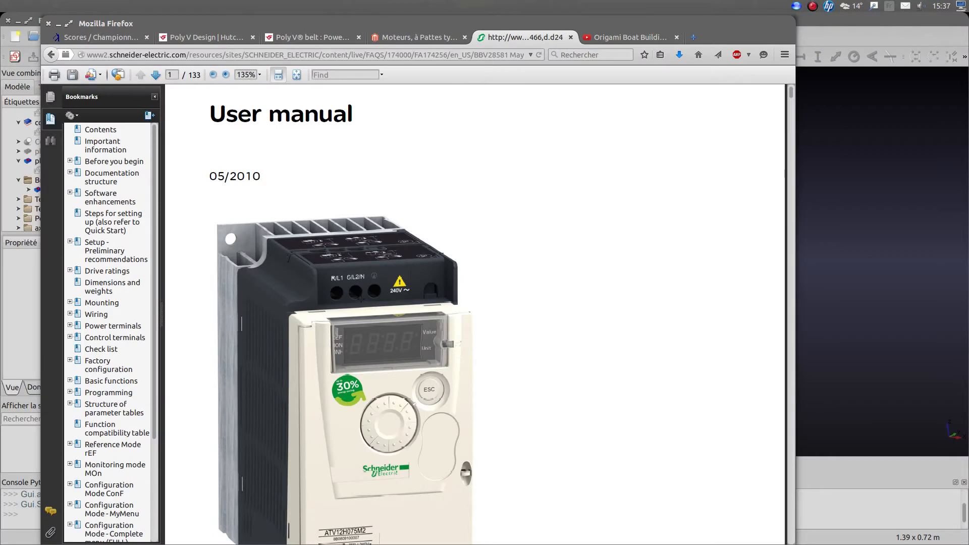
{"action": "scroll", "scroll_direction": "down", "scroll_amount": 3}
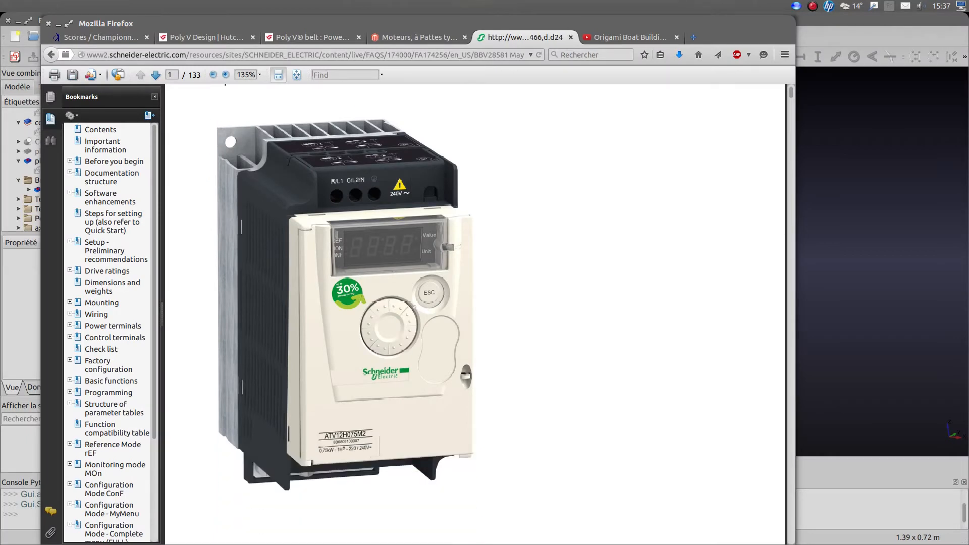
{"action": "scroll", "scroll_direction": "up", "scroll_amount": 3}
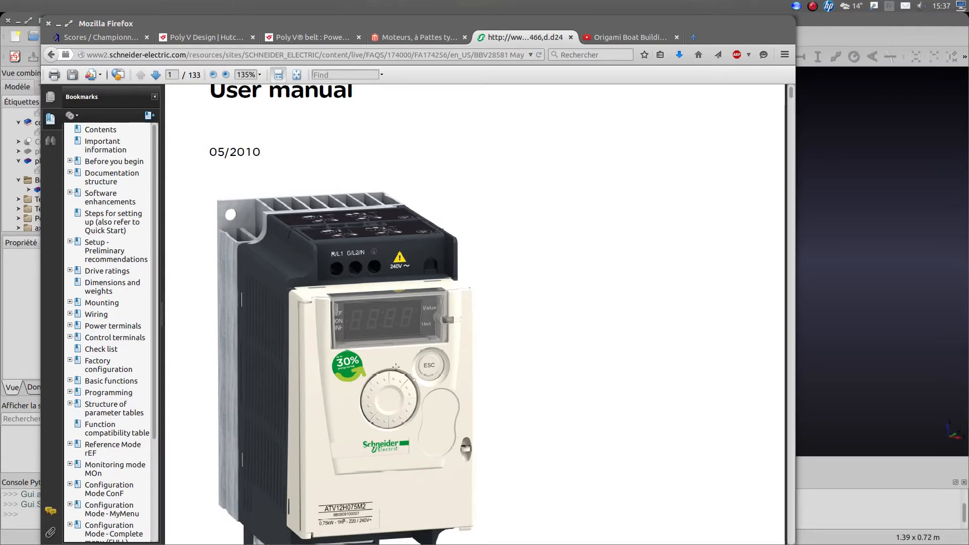
{"action": "mouse_move", "coordinate": [534, 370]}
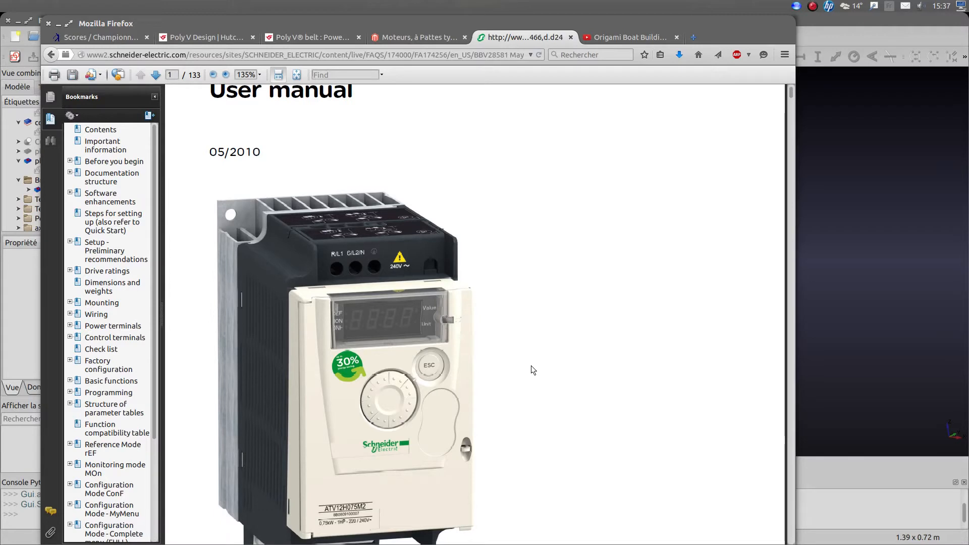
{"action": "scroll", "scroll_direction": "down", "scroll_amount": 3}
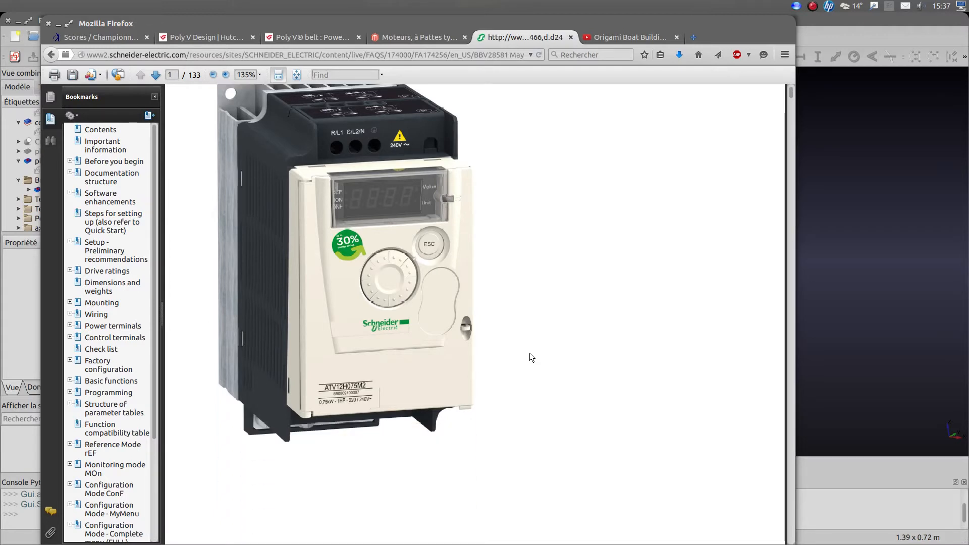
{"action": "scroll", "scroll_direction": "up", "scroll_amount": 3}
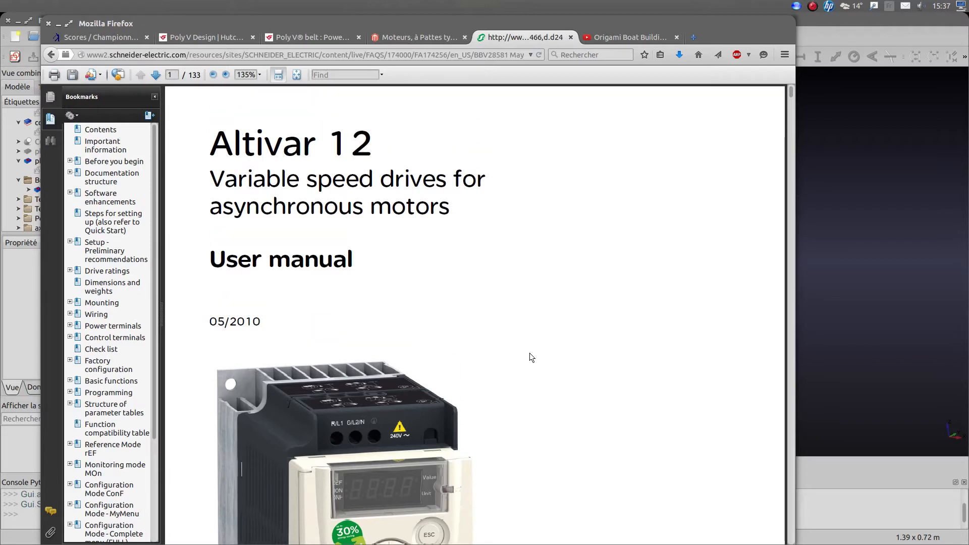
{"action": "scroll", "scroll_direction": "down", "scroll_amount": 3}
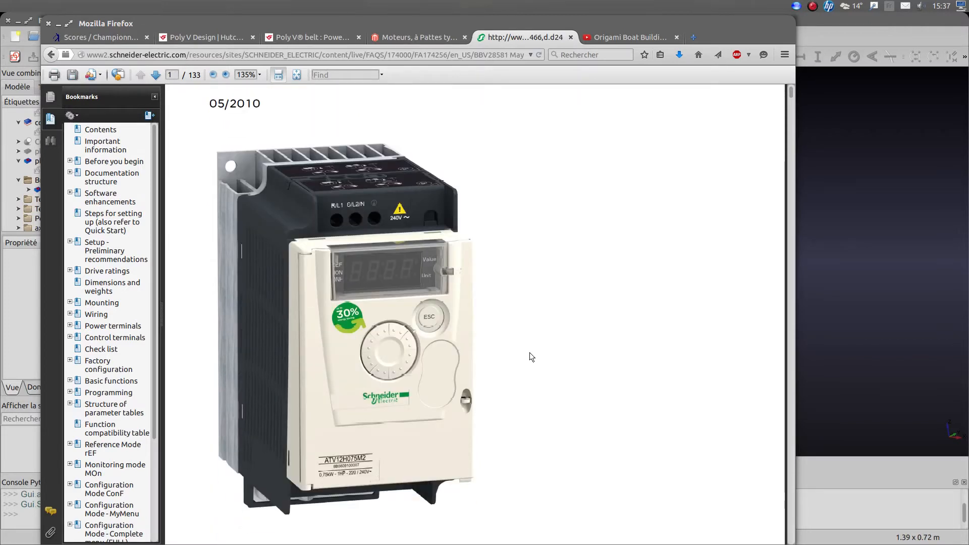
{"action": "scroll", "scroll_direction": "down", "scroll_amount": 3}
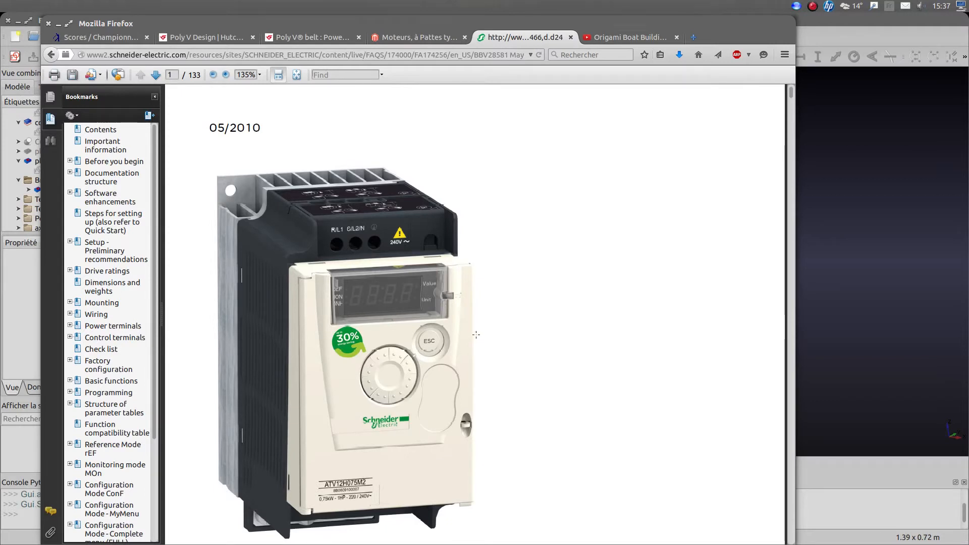
{"action": "mouse_move", "coordinate": [478, 396]}
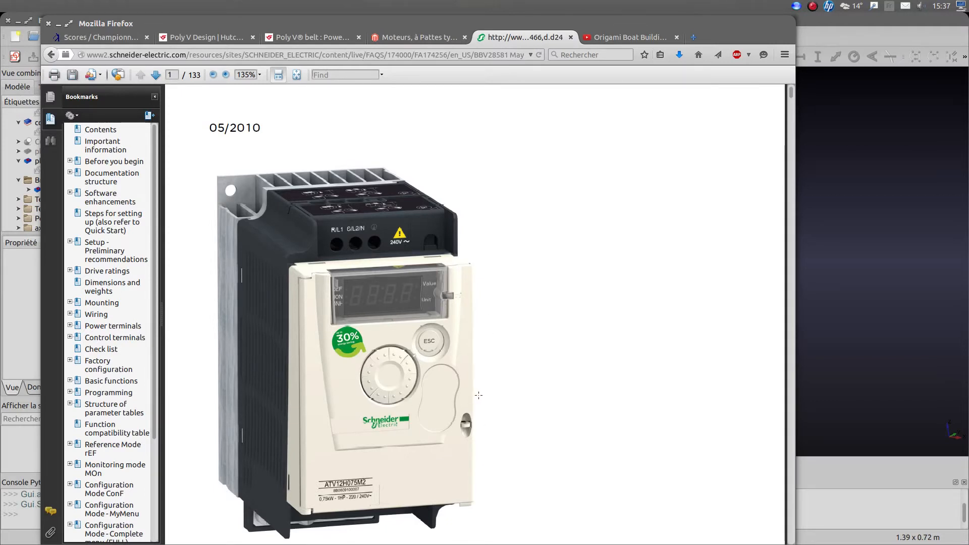
{"action": "mouse_move", "coordinate": [376, 375]}
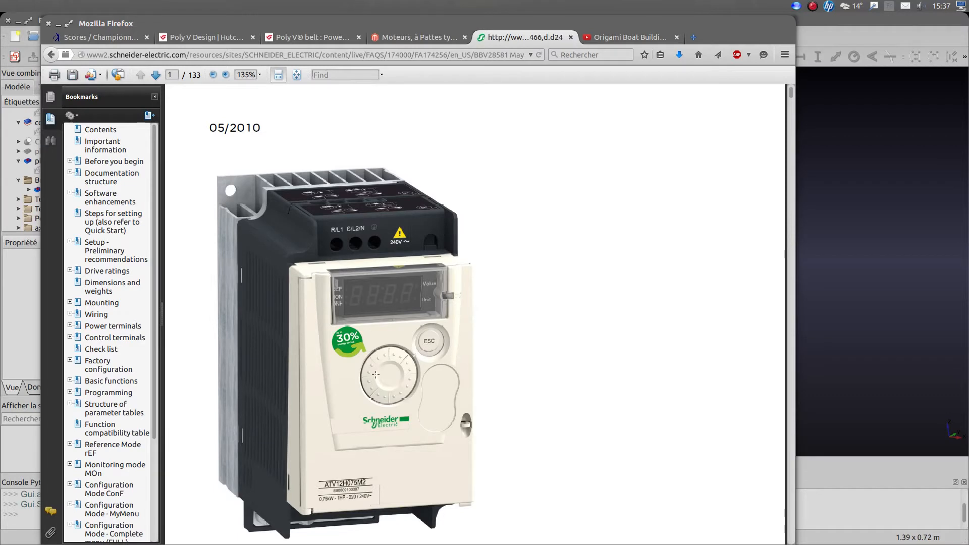
{"action": "scroll", "scroll_direction": "up", "scroll_amount": 3}
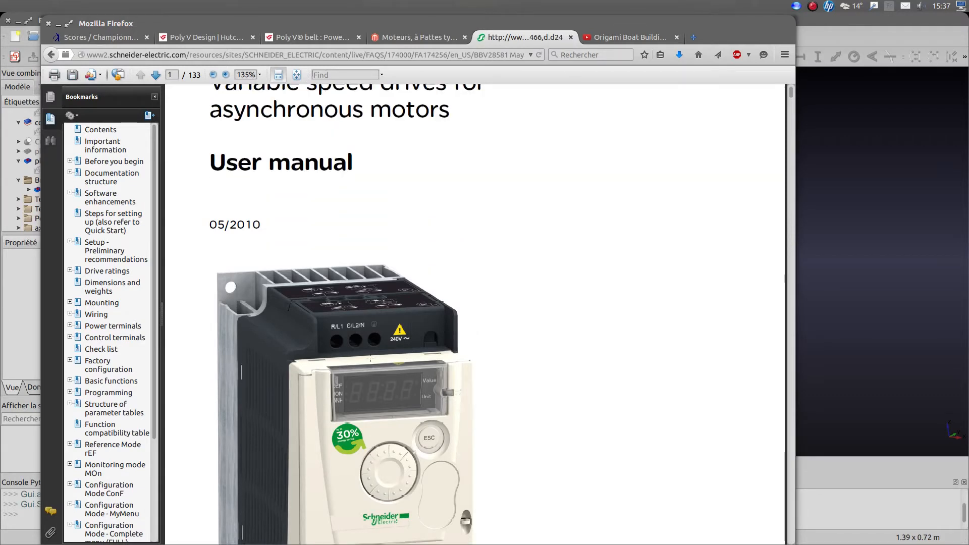
{"action": "scroll", "scroll_direction": "up", "scroll_amount": 3}
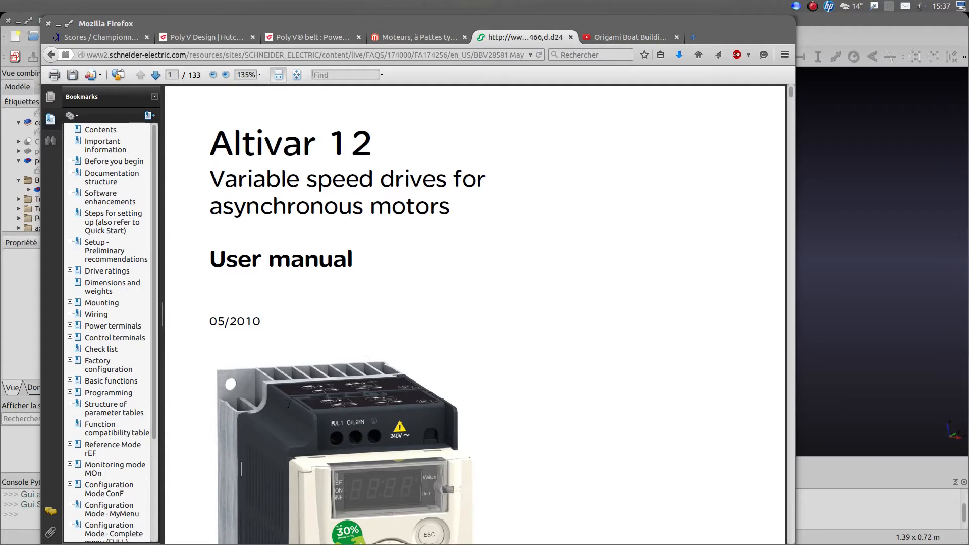
{"action": "scroll", "scroll_direction": "down", "scroll_amount": 3}
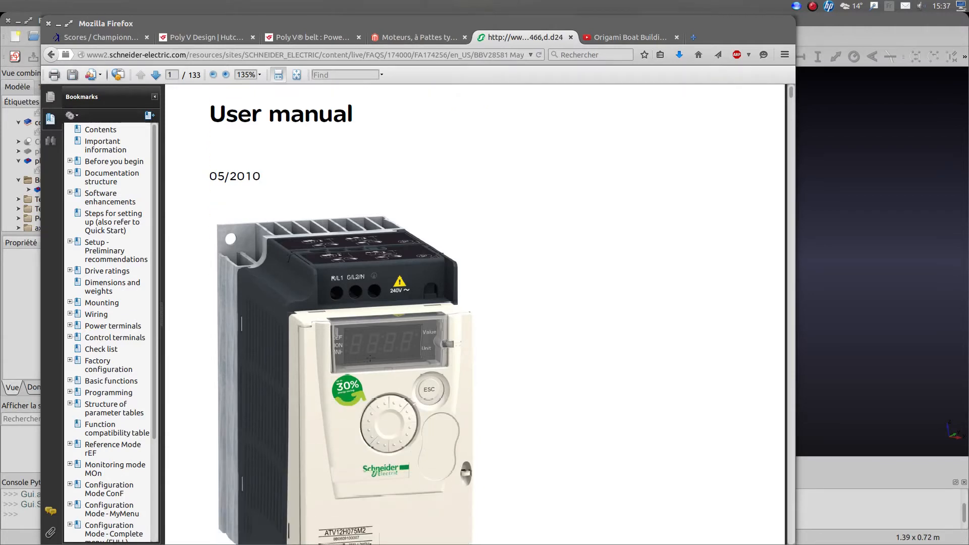
{"action": "scroll", "scroll_direction": "down", "scroll_amount": 3}
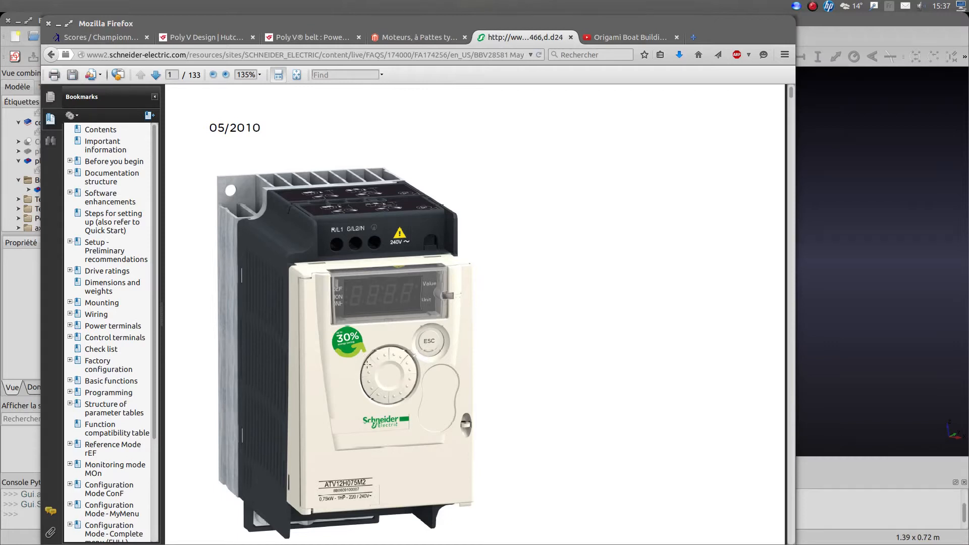
{"action": "scroll", "scroll_direction": "up", "scroll_amount": 3}
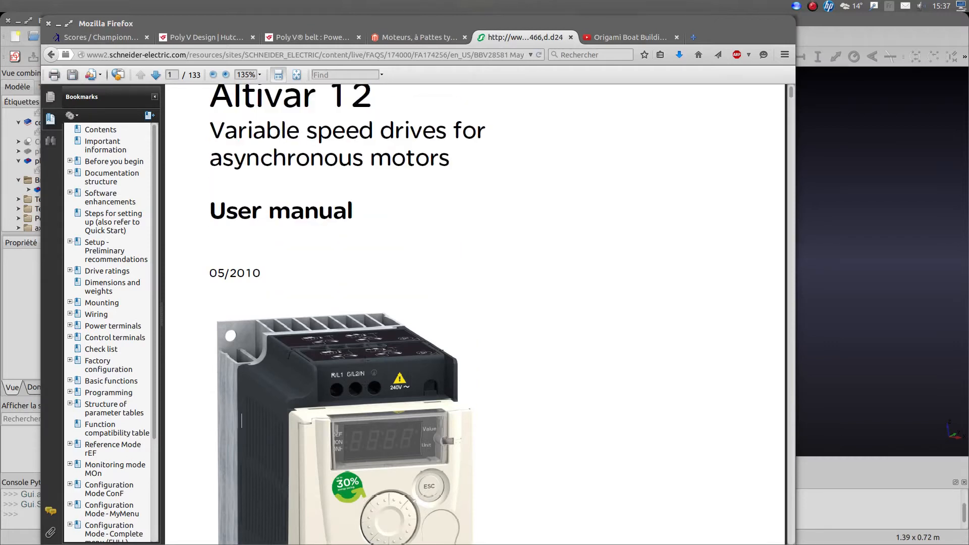
{"action": "scroll", "scroll_direction": "up", "scroll_amount": 3}
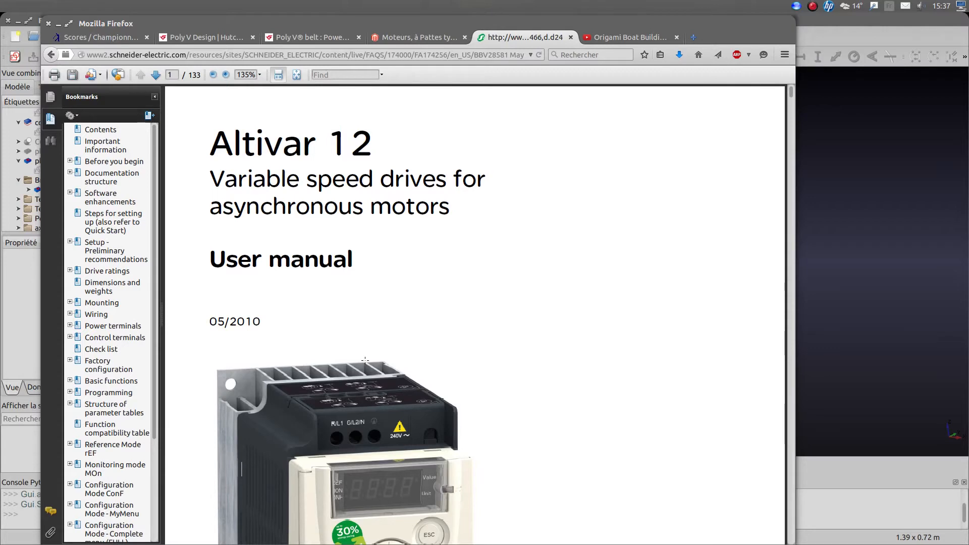
{"action": "mouse_move", "coordinate": [497, 311]}
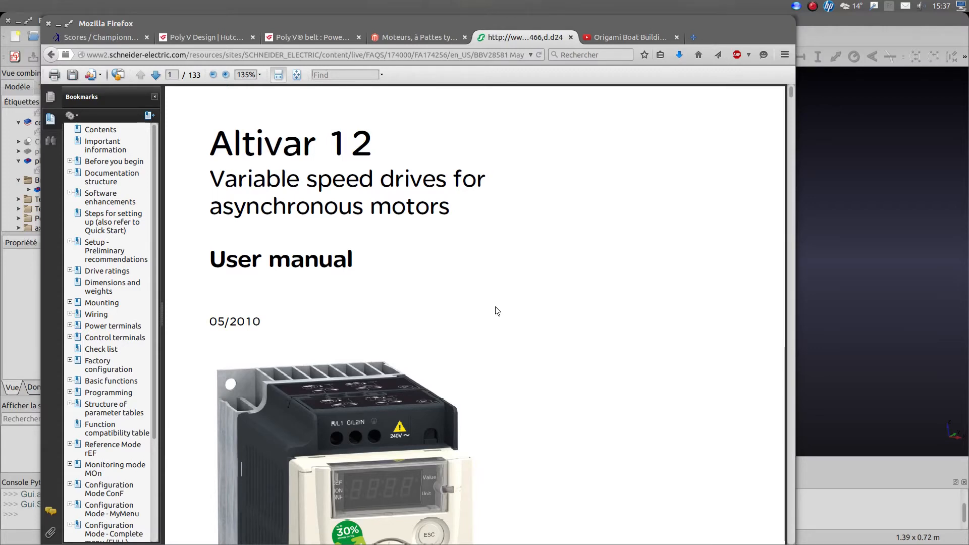
{"action": "mouse_move", "coordinate": [537, 302]}
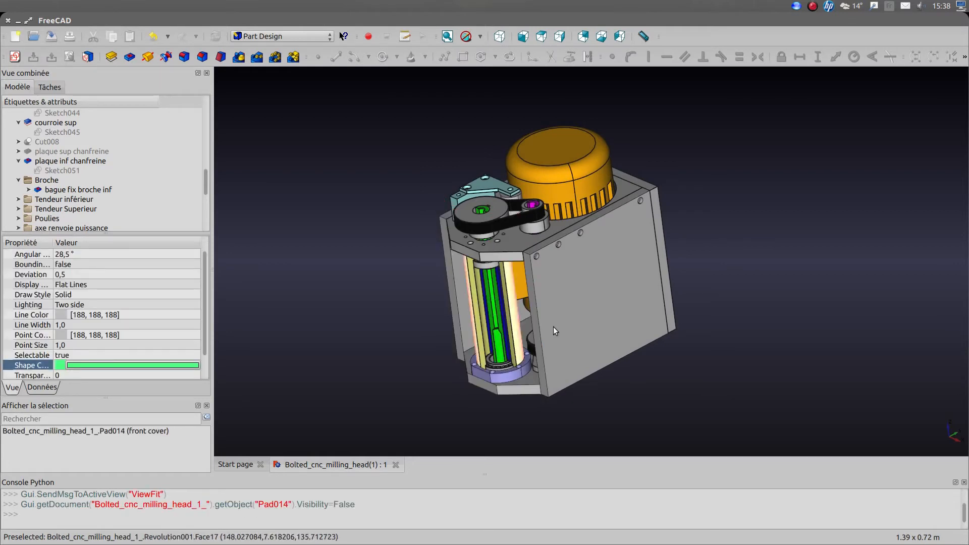
Return to the FreeCAD milling head model to hide the lower chamfered plate and side panel
{"action": "left_click", "coordinate": [594, 309]}
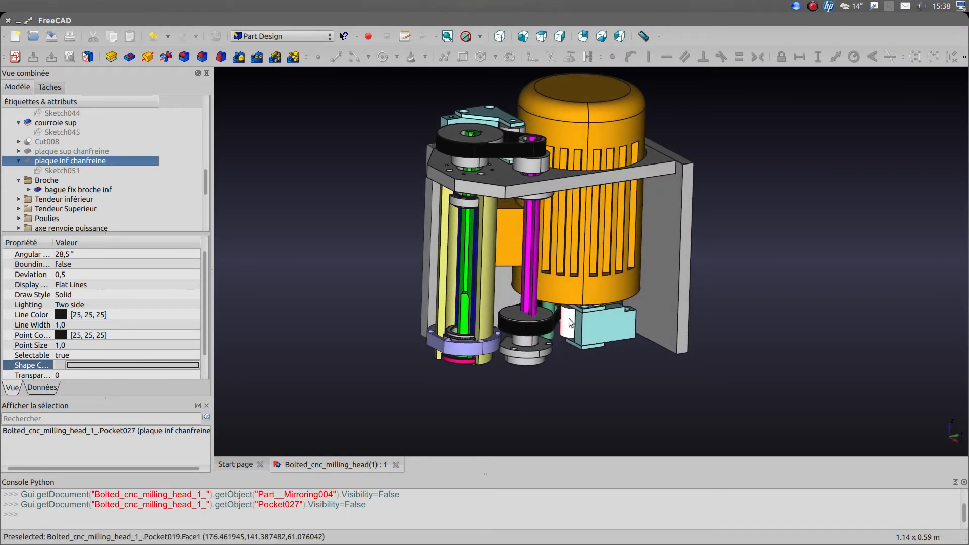
{"action": "mouse_move", "coordinate": [552, 321]}
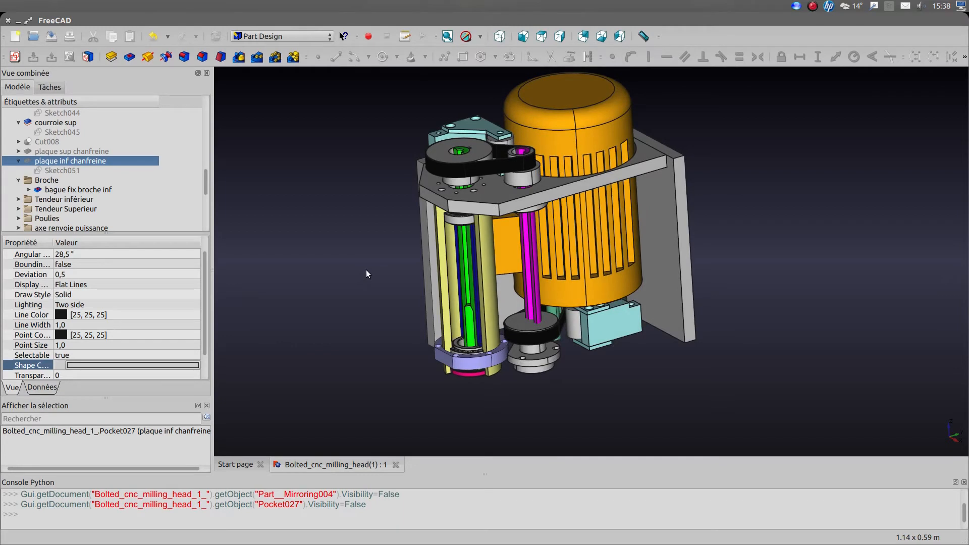
{"action": "mouse_move", "coordinate": [361, 259]}
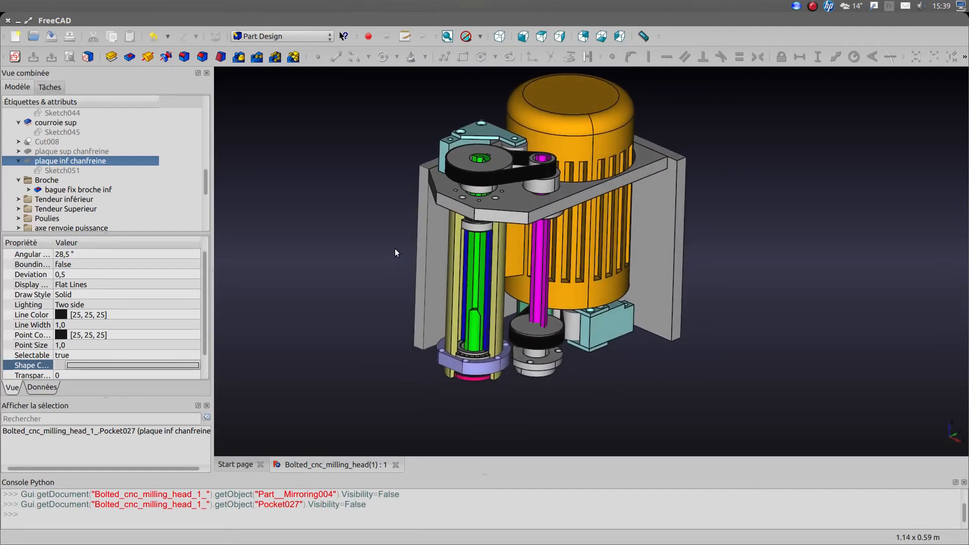
{"action": "mouse_move", "coordinate": [392, 257]}
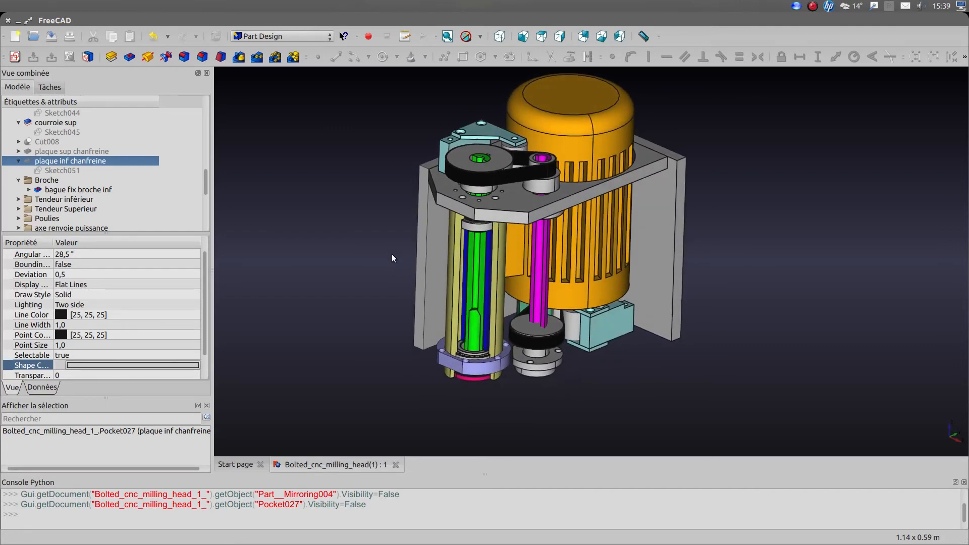
{"action": "mouse_move", "coordinate": [531, 356]}
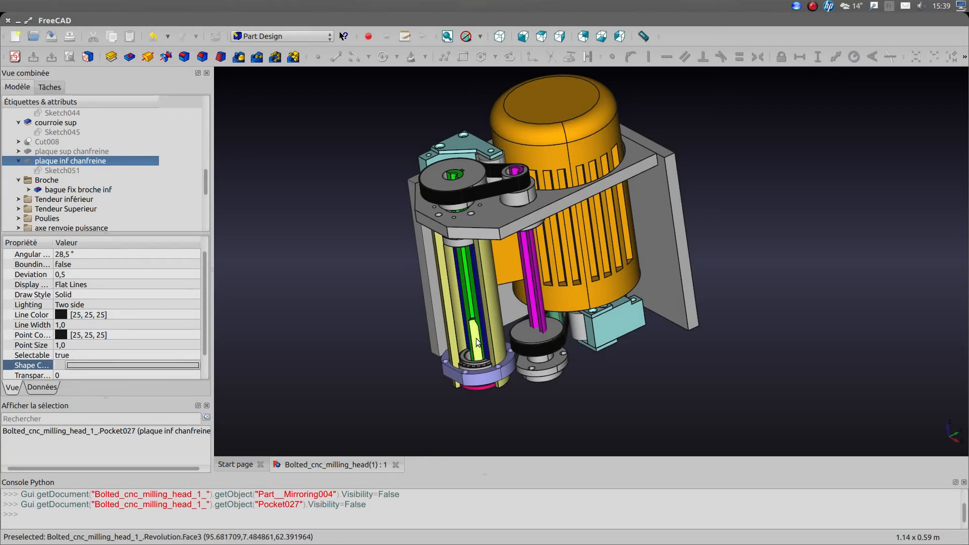
{"action": "mouse_move", "coordinate": [475, 343]}
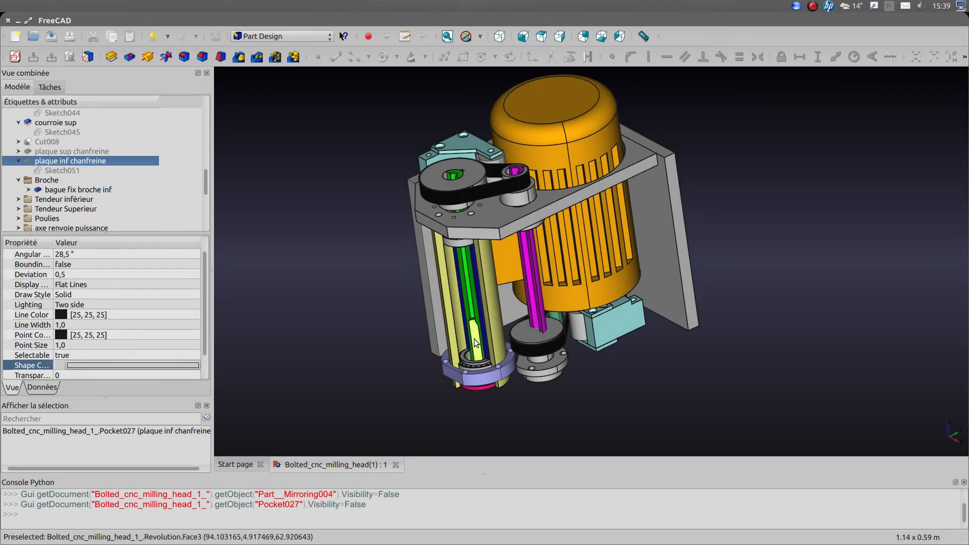
{"action": "mouse_move", "coordinate": [476, 343]}
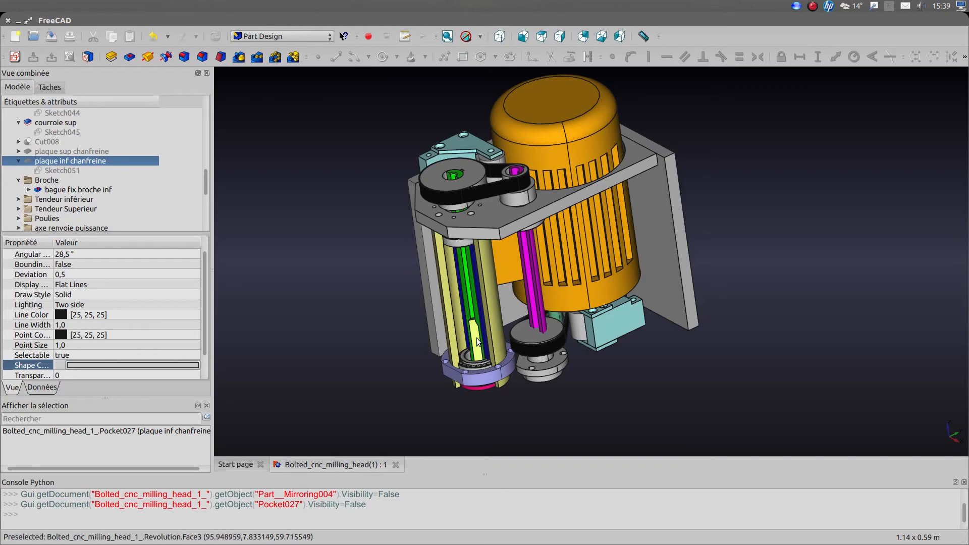
{"action": "mouse_move", "coordinate": [477, 340]}
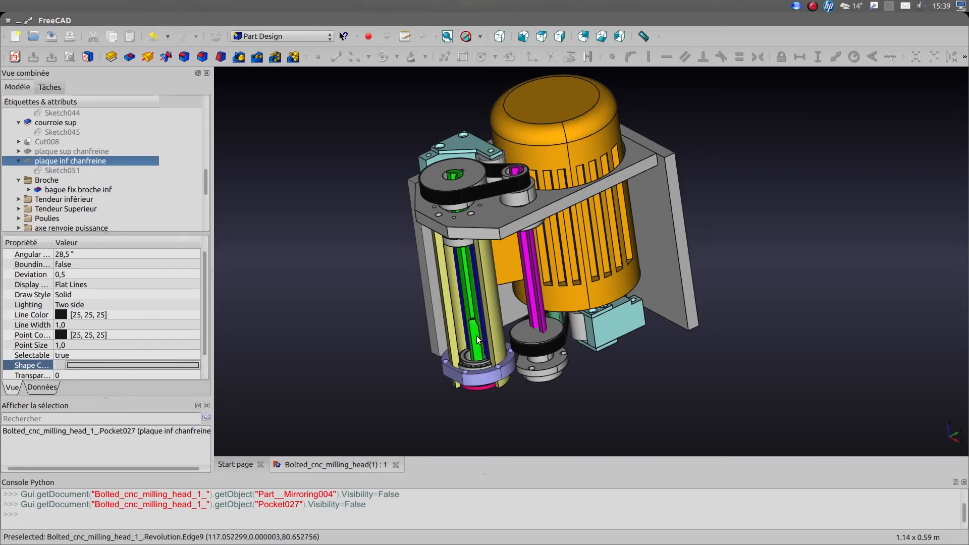
{"action": "mouse_move", "coordinate": [473, 334]}
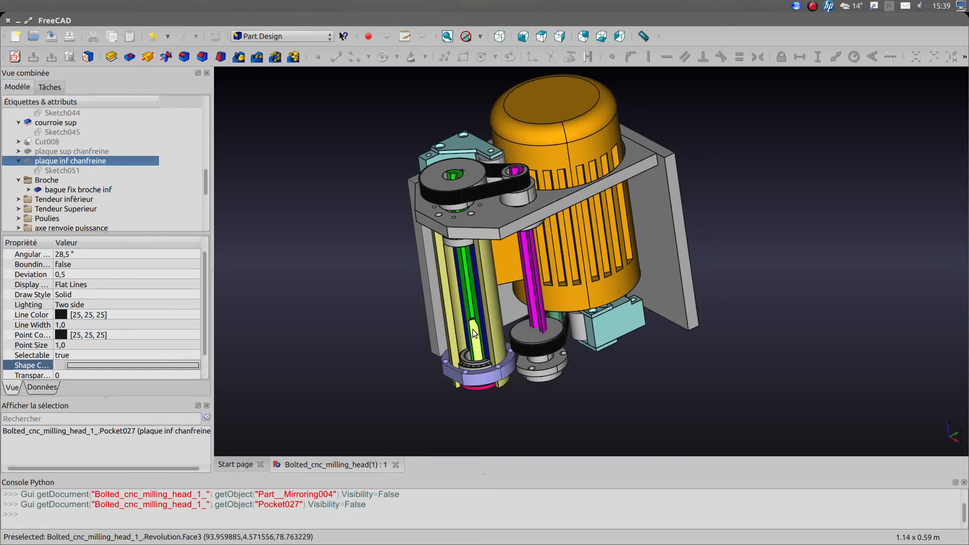
{"action": "mouse_move", "coordinate": [472, 294]}
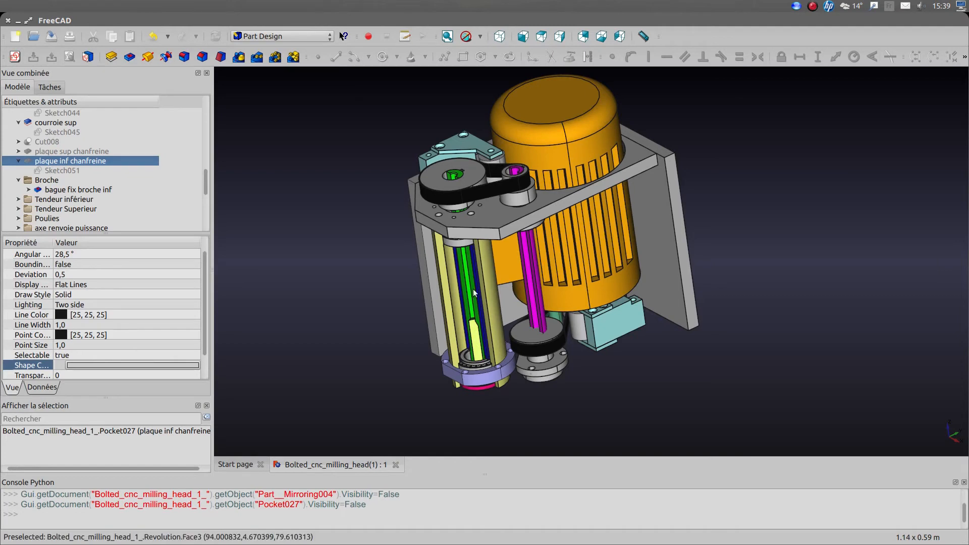
{"action": "mouse_move", "coordinate": [491, 186]}
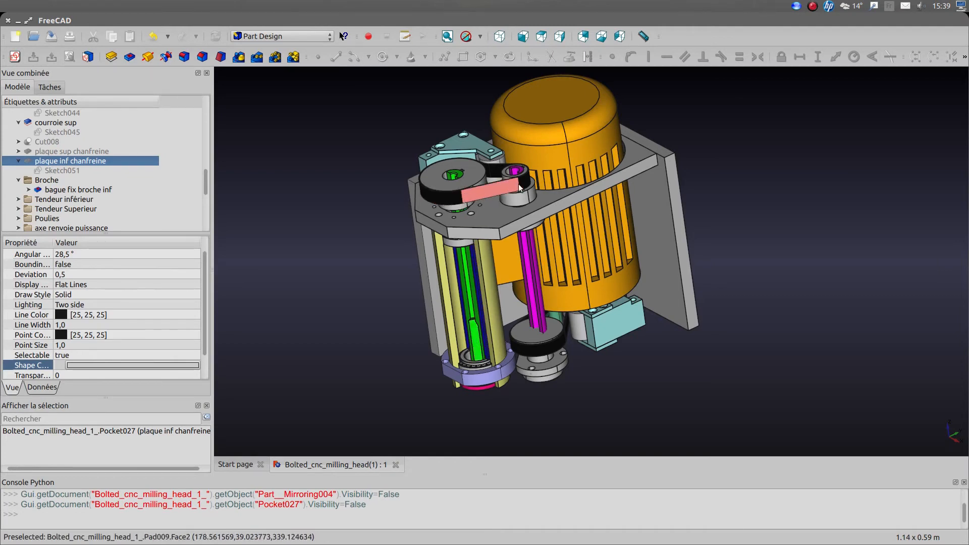
{"action": "mouse_move", "coordinate": [455, 144]}
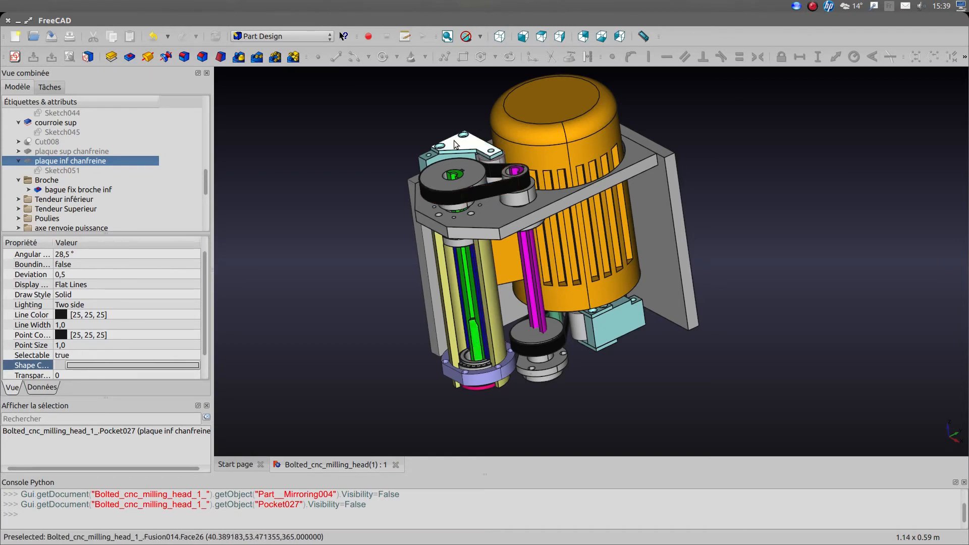
{"action": "mouse_move", "coordinate": [617, 329]}
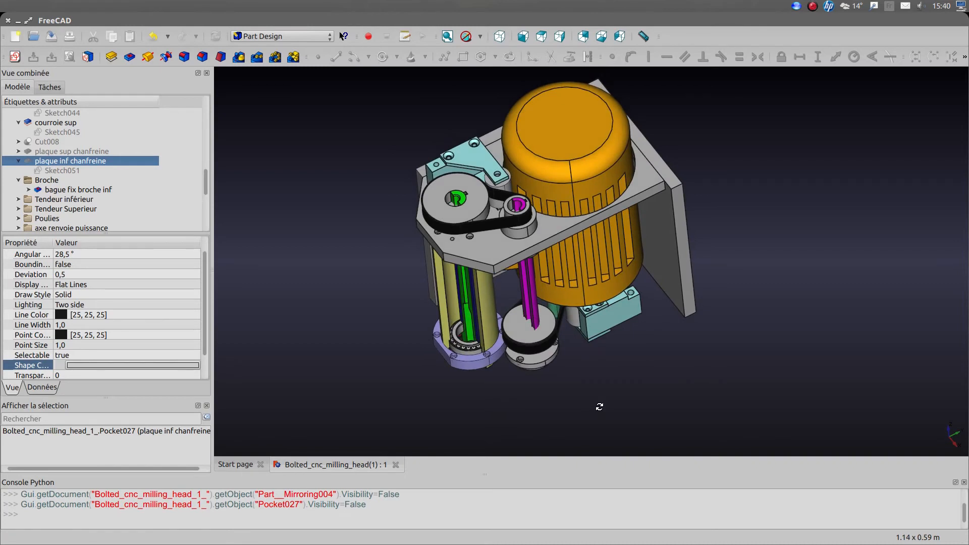
{"action": "mouse_move", "coordinate": [587, 372]}
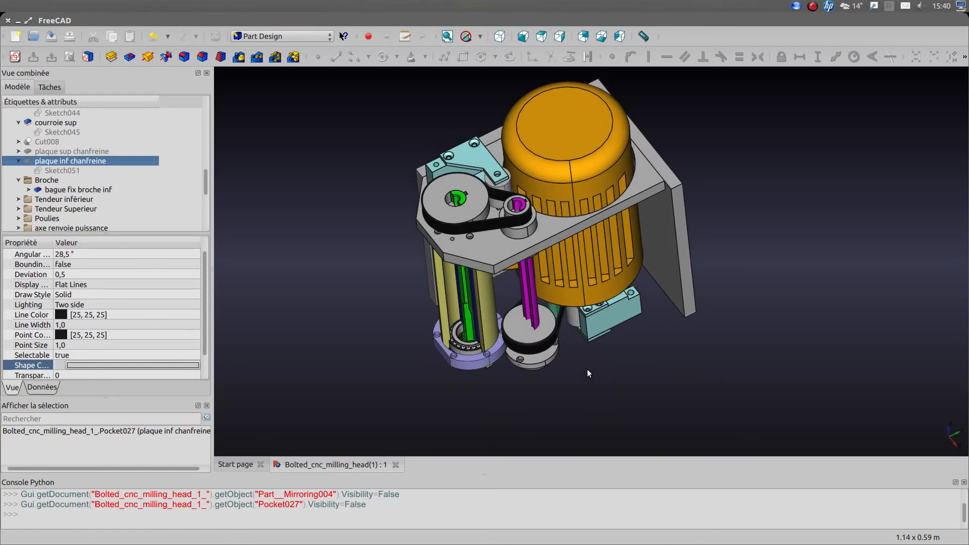
{"action": "mouse_move", "coordinate": [401, 373]}
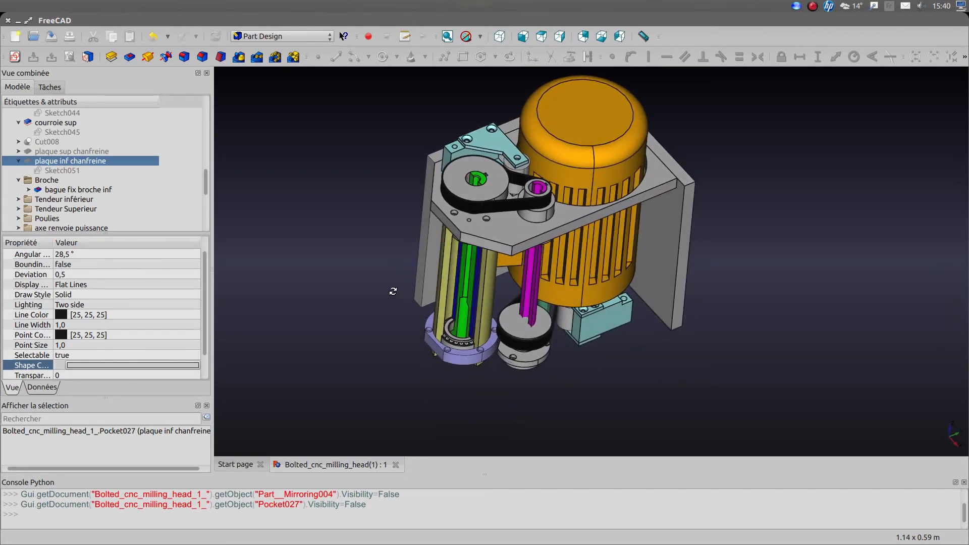
{"action": "mouse_move", "coordinate": [463, 318]}
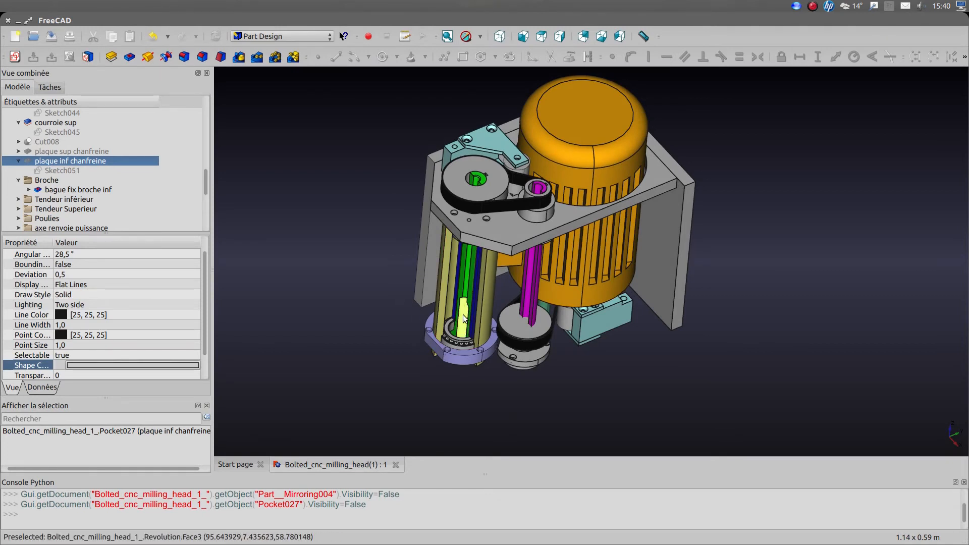
{"action": "mouse_move", "coordinate": [489, 209]}
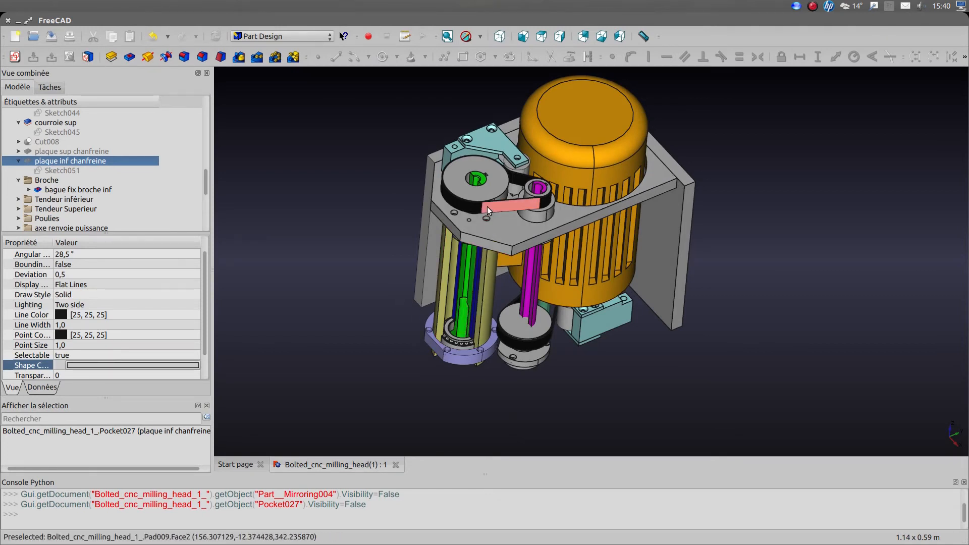
{"action": "mouse_move", "coordinate": [521, 167]}
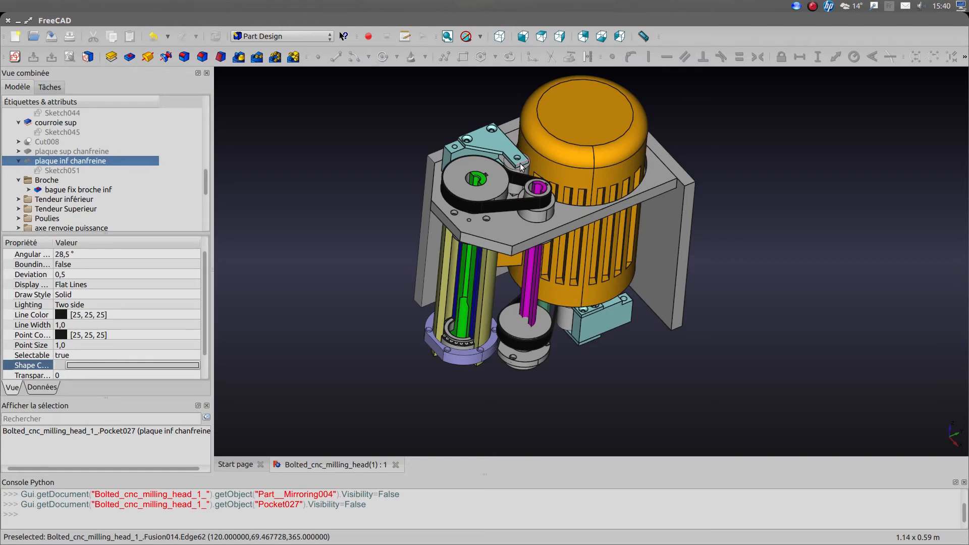
{"action": "mouse_move", "coordinate": [522, 178]}
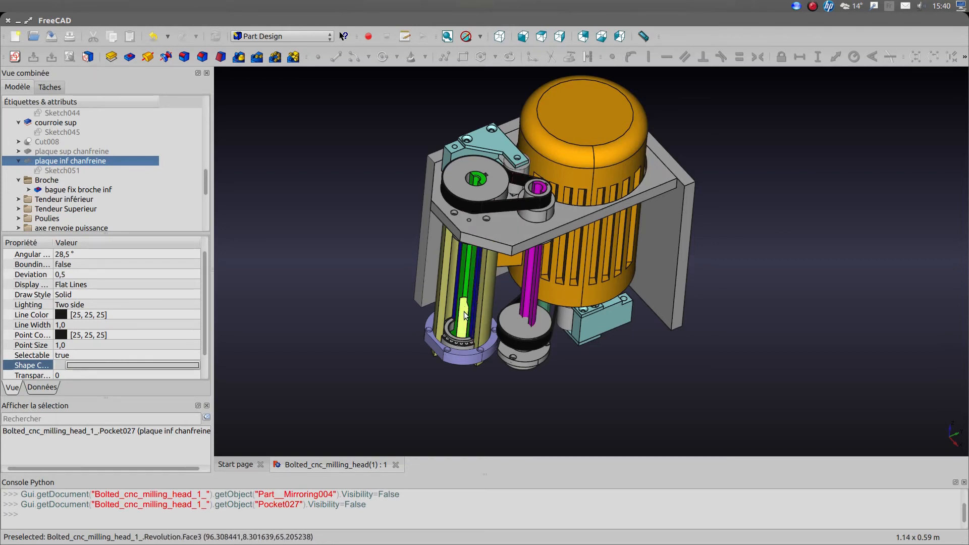
{"action": "mouse_move", "coordinate": [476, 180]}
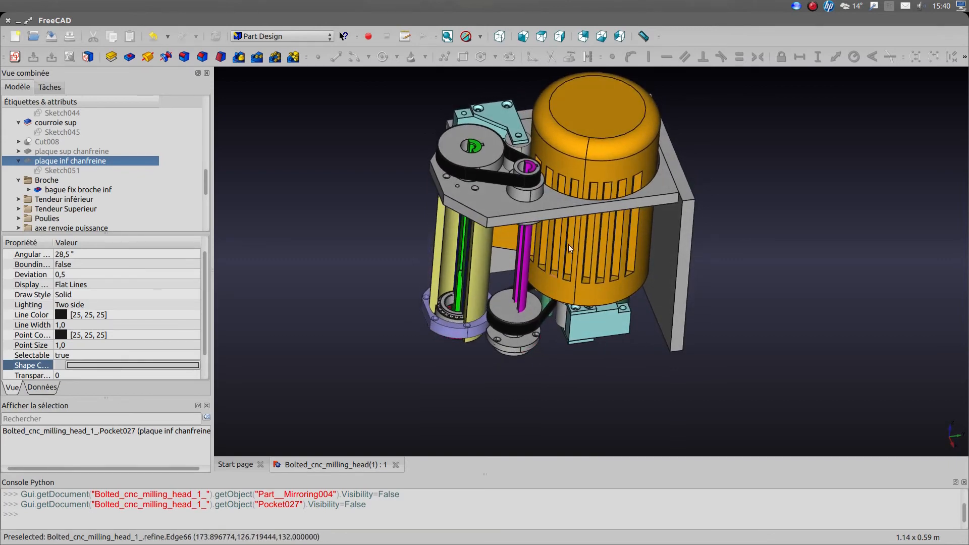
{"action": "mouse_move", "coordinate": [572, 245]}
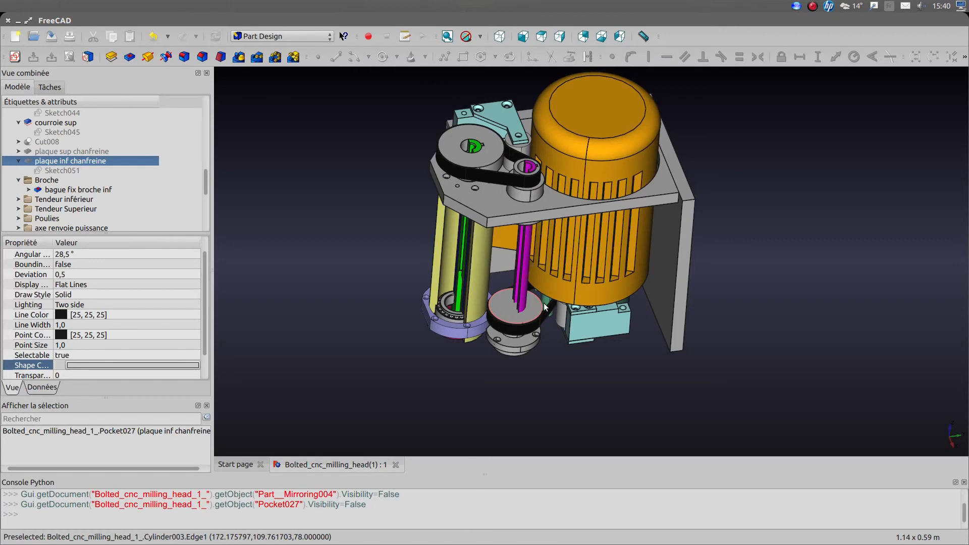
{"action": "mouse_move", "coordinate": [495, 180]}
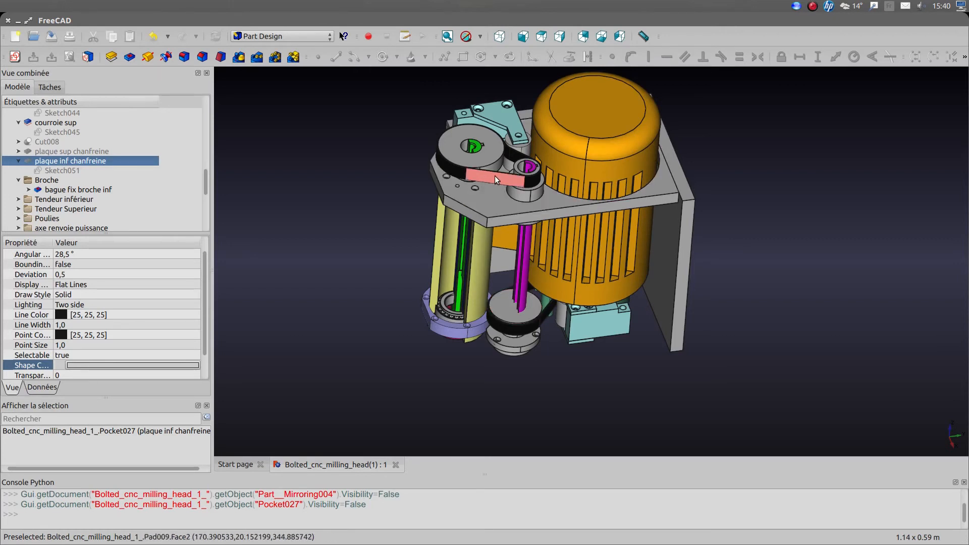
{"action": "mouse_move", "coordinate": [596, 308]}
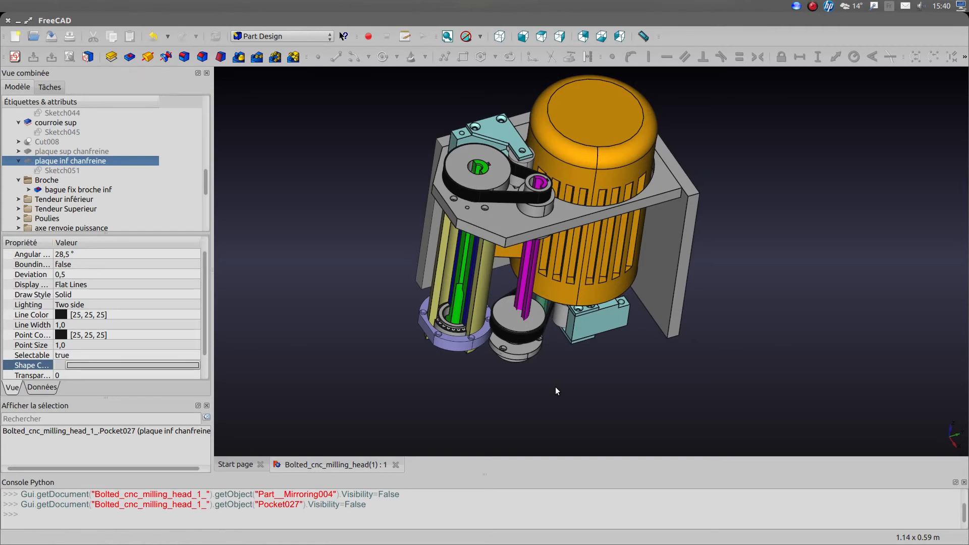
{"action": "mouse_move", "coordinate": [550, 365]}
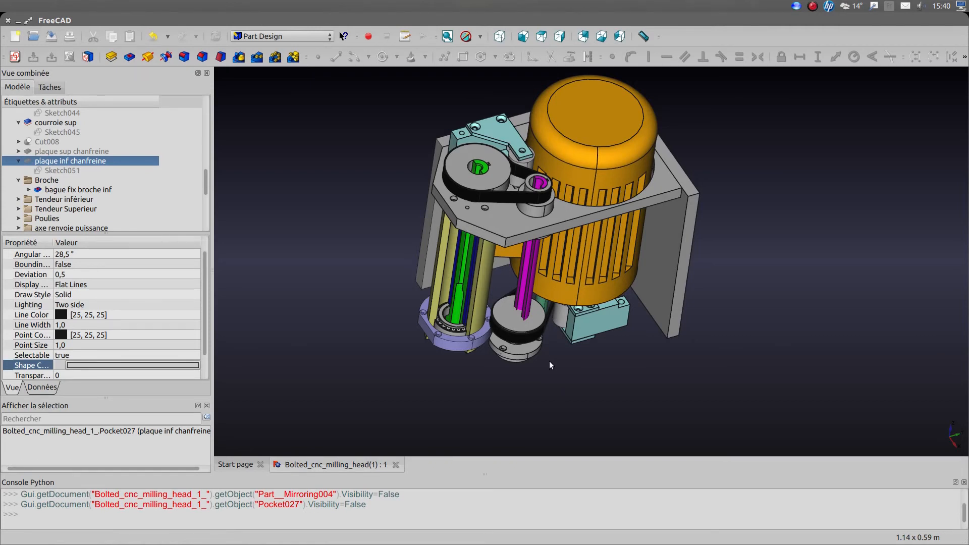
{"action": "mouse_move", "coordinate": [510, 197]}
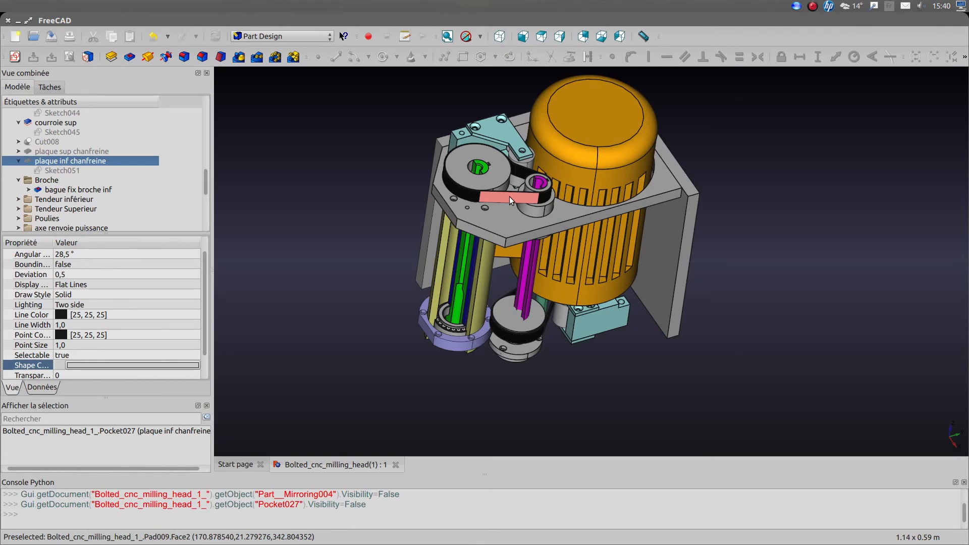
{"action": "mouse_move", "coordinate": [530, 211]}
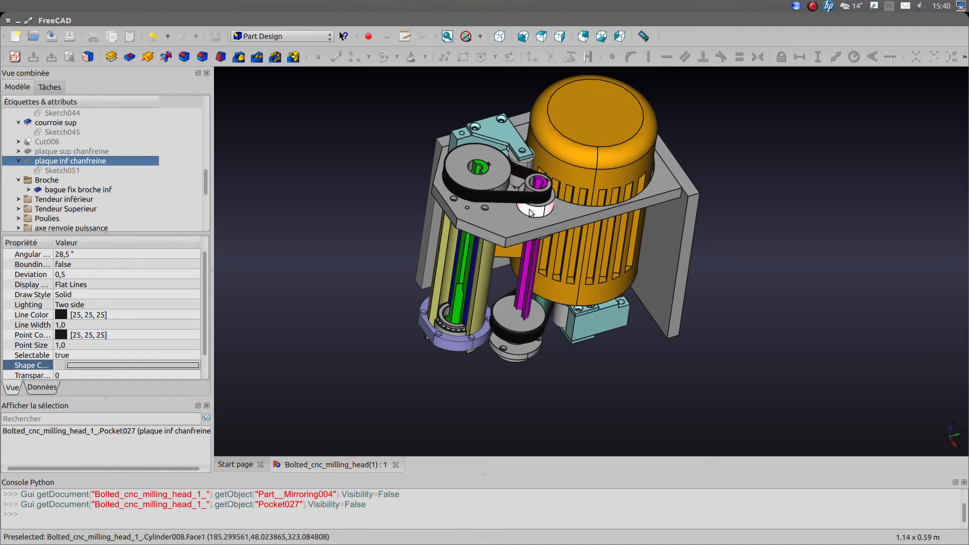
{"action": "mouse_move", "coordinate": [592, 370]}
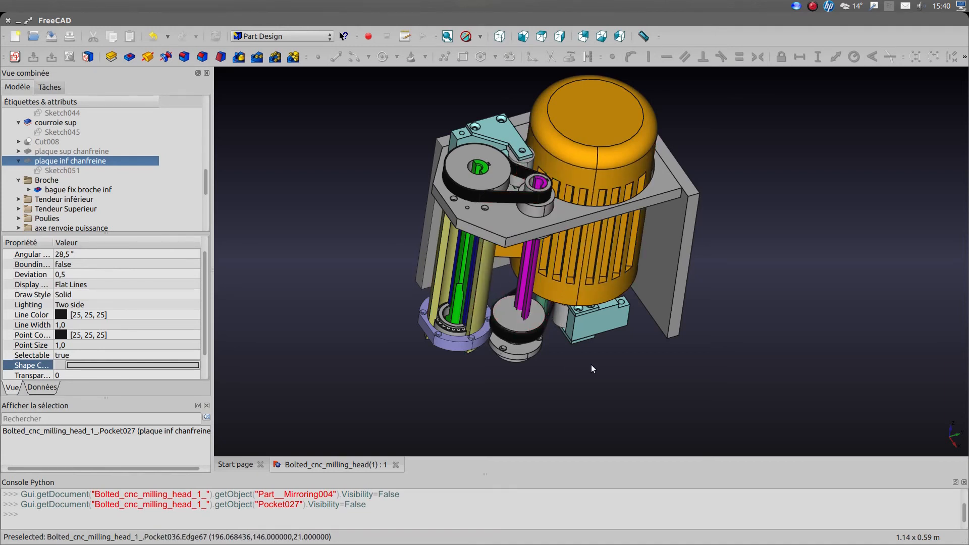
{"action": "mouse_move", "coordinate": [544, 351]}
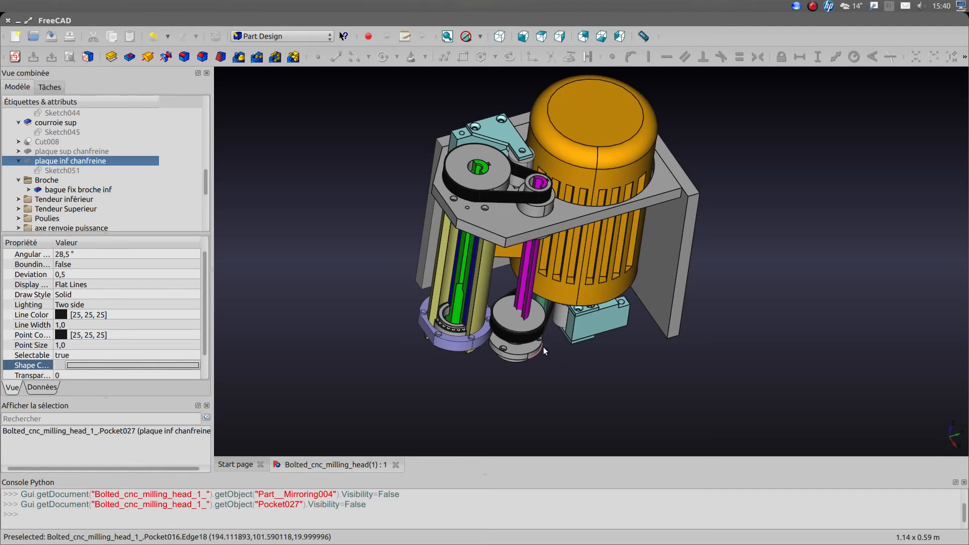
{"action": "mouse_move", "coordinate": [494, 220]}
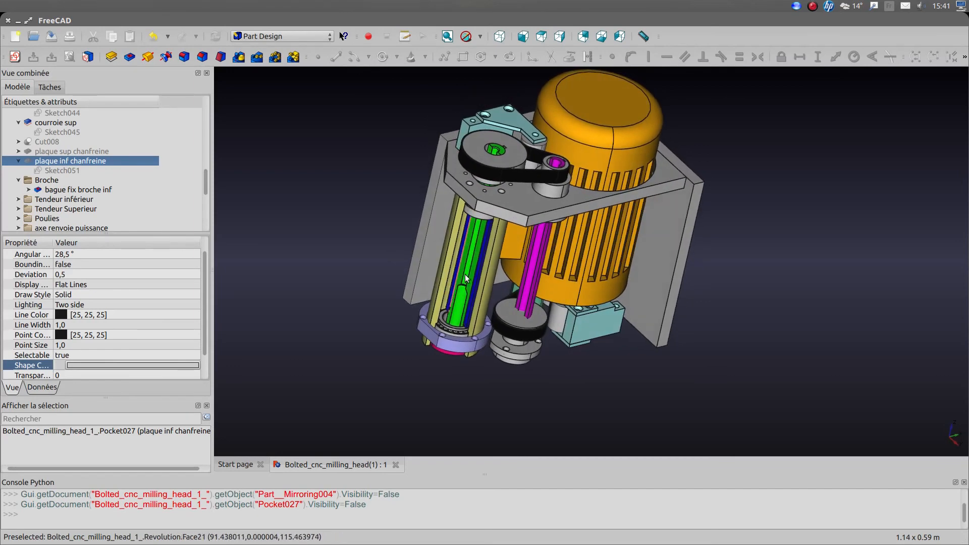
{"action": "mouse_move", "coordinate": [431, 388]}
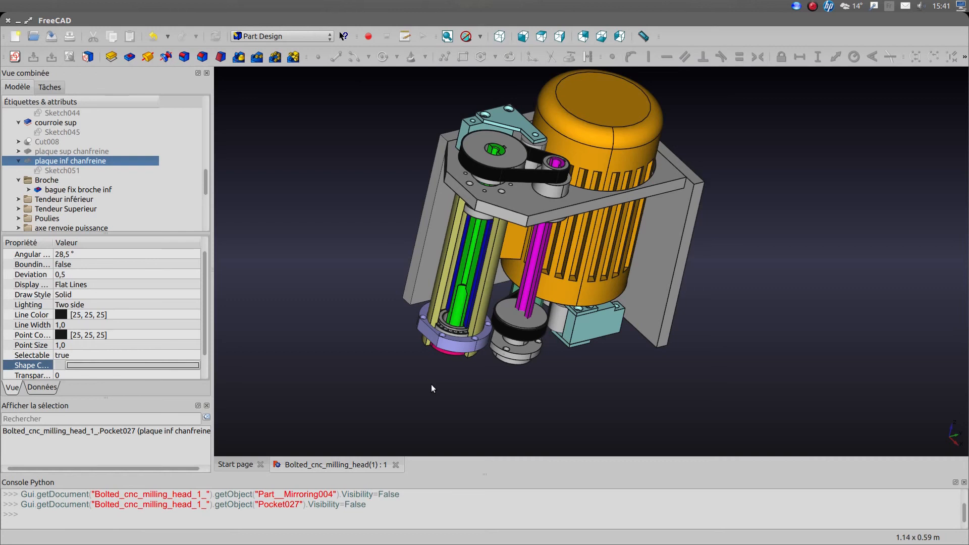
{"action": "mouse_move", "coordinate": [411, 362]}
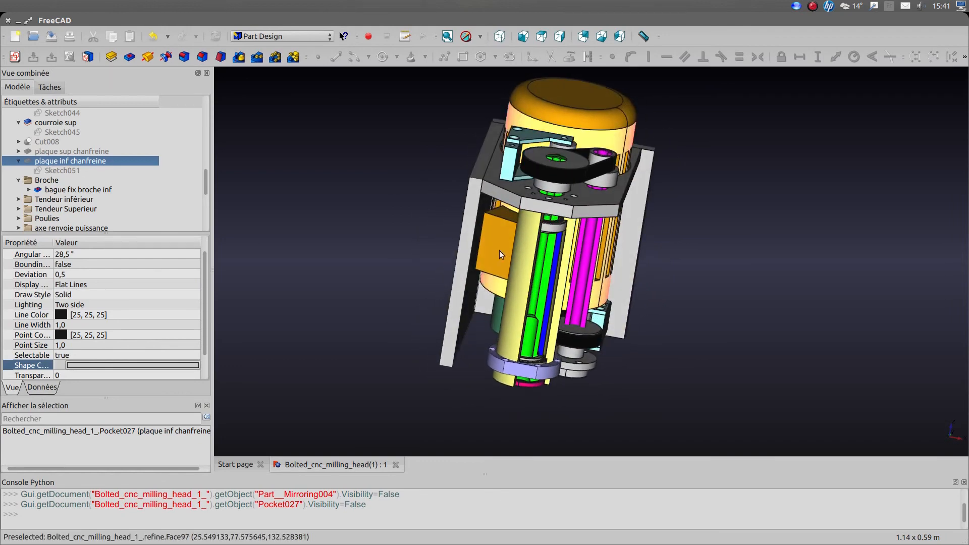
{"action": "mouse_move", "coordinate": [500, 245]}
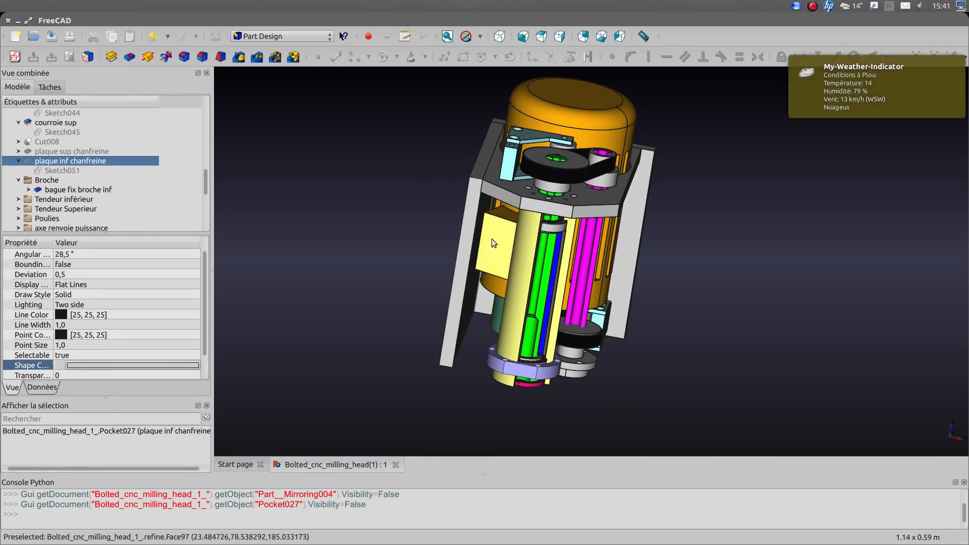
{"action": "mouse_move", "coordinate": [499, 273]}
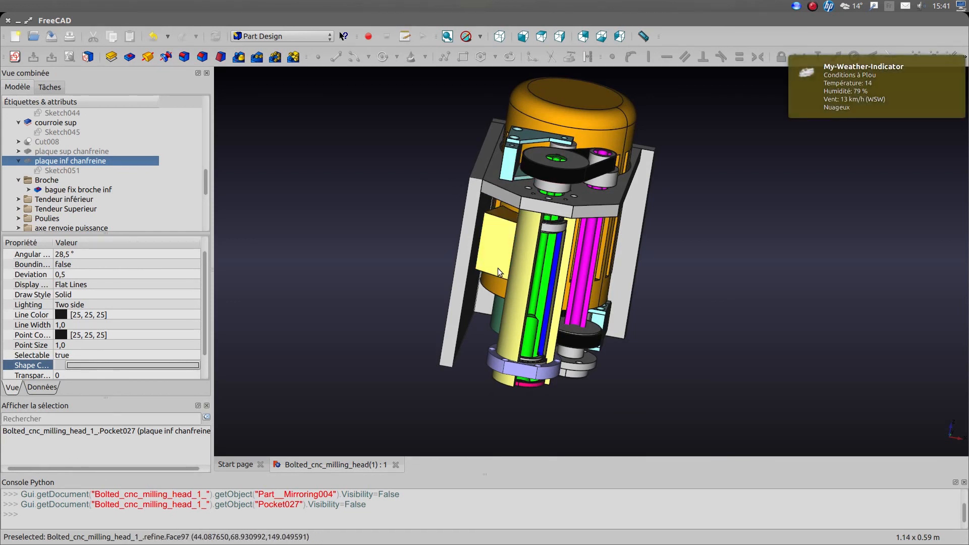
{"action": "mouse_move", "coordinate": [516, 276]}
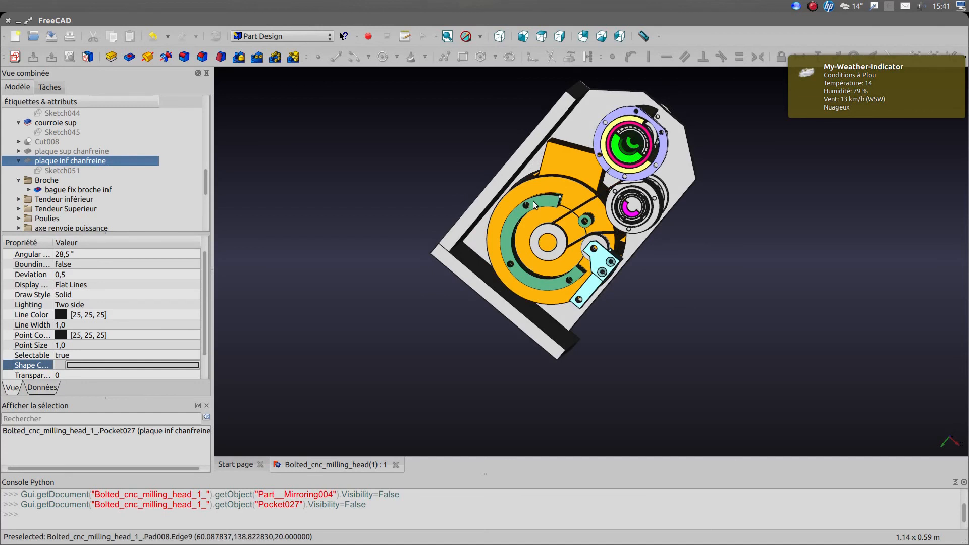
{"action": "mouse_move", "coordinate": [609, 171]}
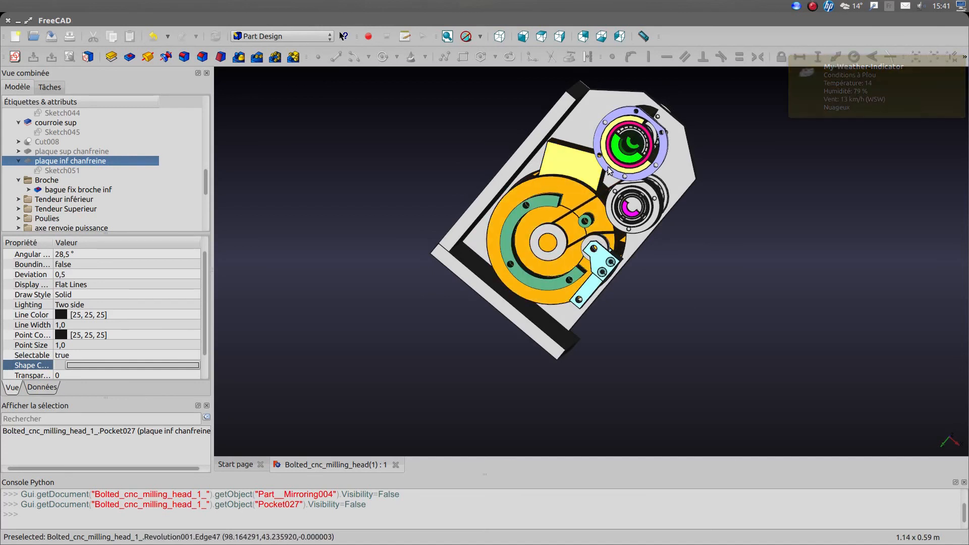
{"action": "mouse_move", "coordinate": [581, 174]}
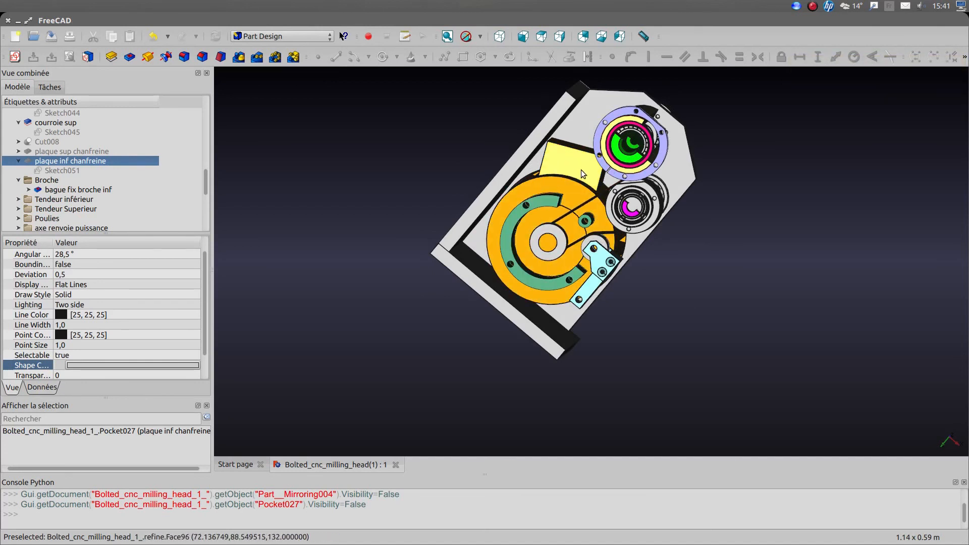
{"action": "mouse_move", "coordinate": [500, 260]}
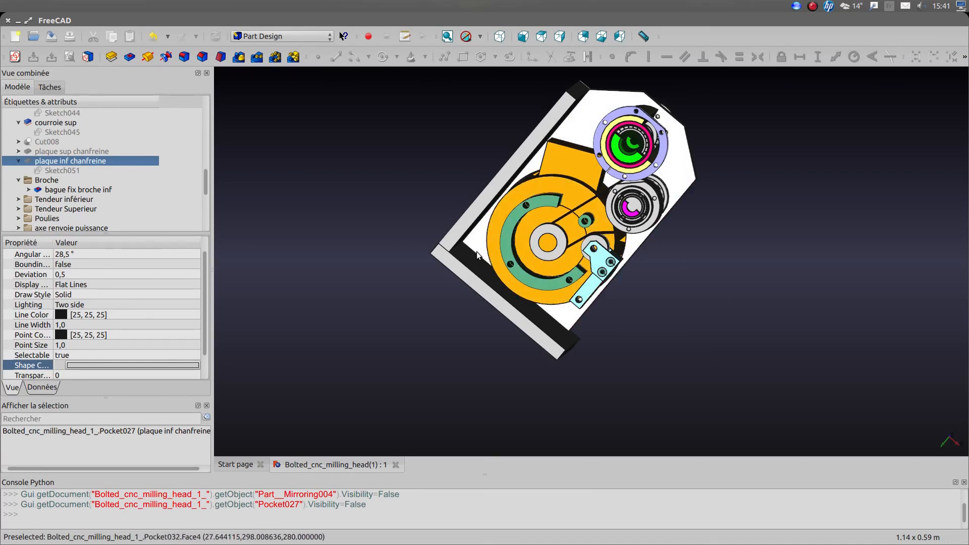
{"action": "mouse_move", "coordinate": [478, 256]}
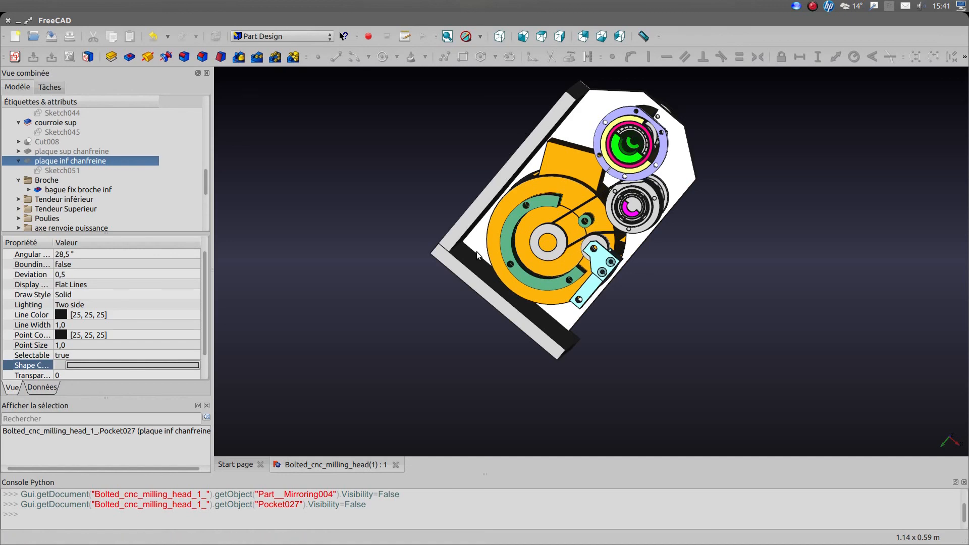
{"action": "mouse_move", "coordinate": [536, 274]}
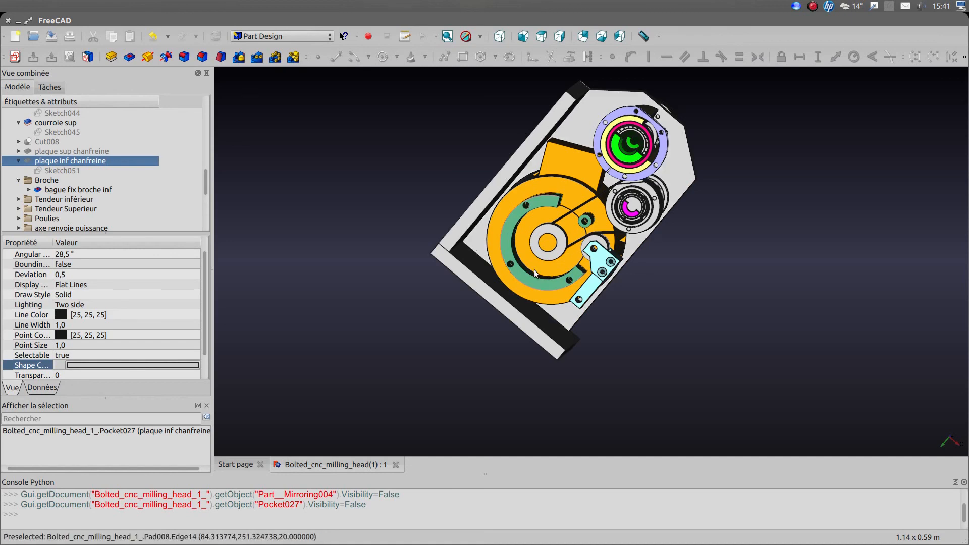